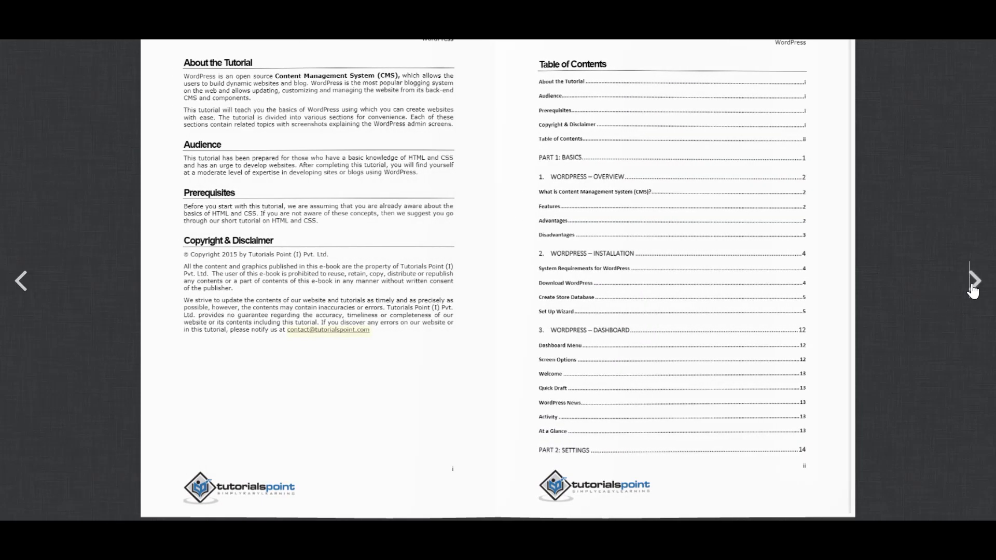
# Step: Flip forward through the tutorial flipbook, leave full screen, and reach the pages 17-18 spread
pyautogui.click(974, 281)
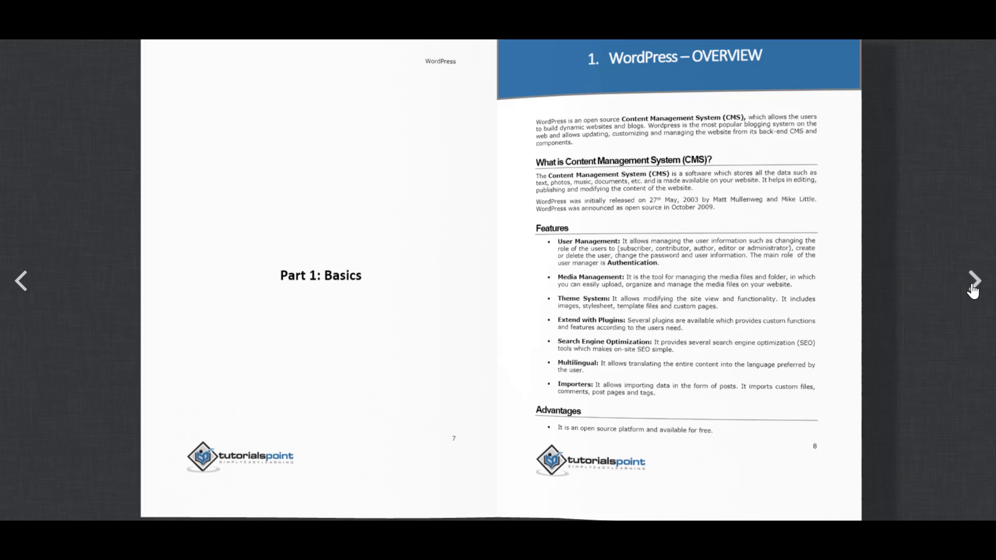
pyautogui.click(975, 281)
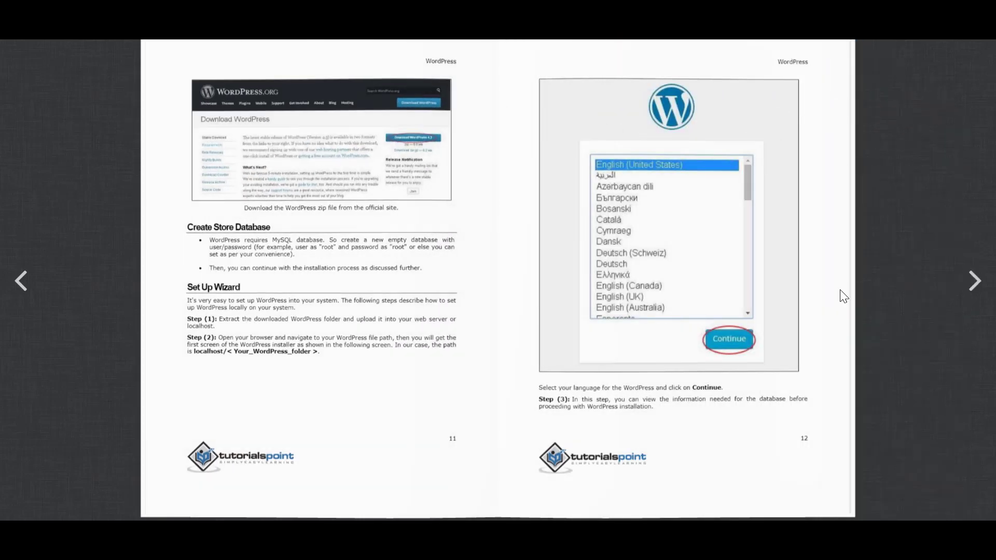
pyautogui.press('Escape')
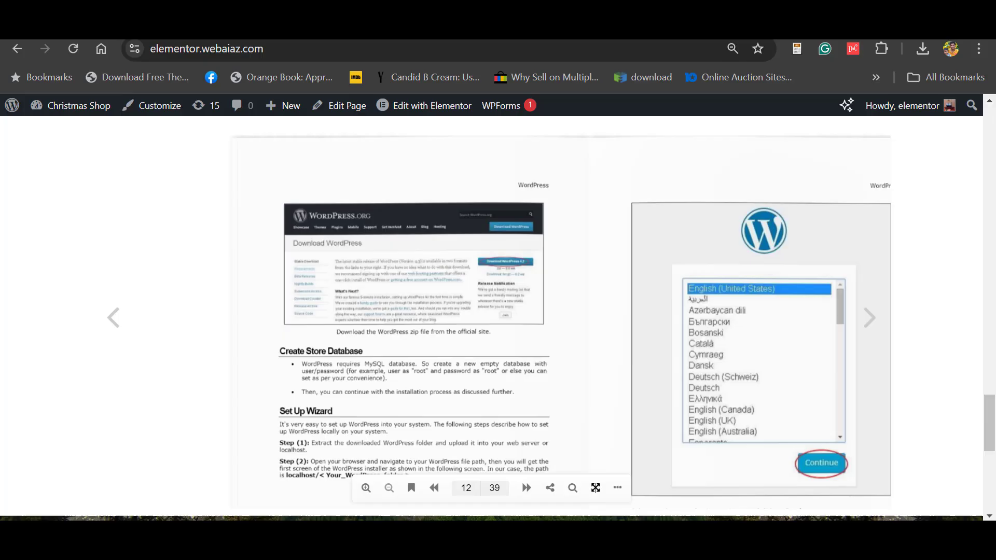
pyautogui.click(616, 487)
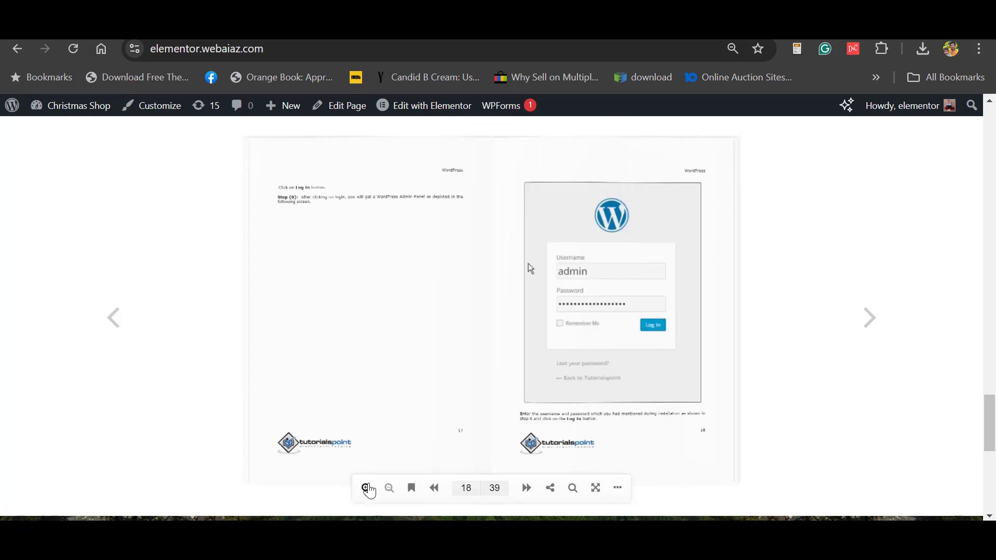
pyautogui.moveTo(411, 487)
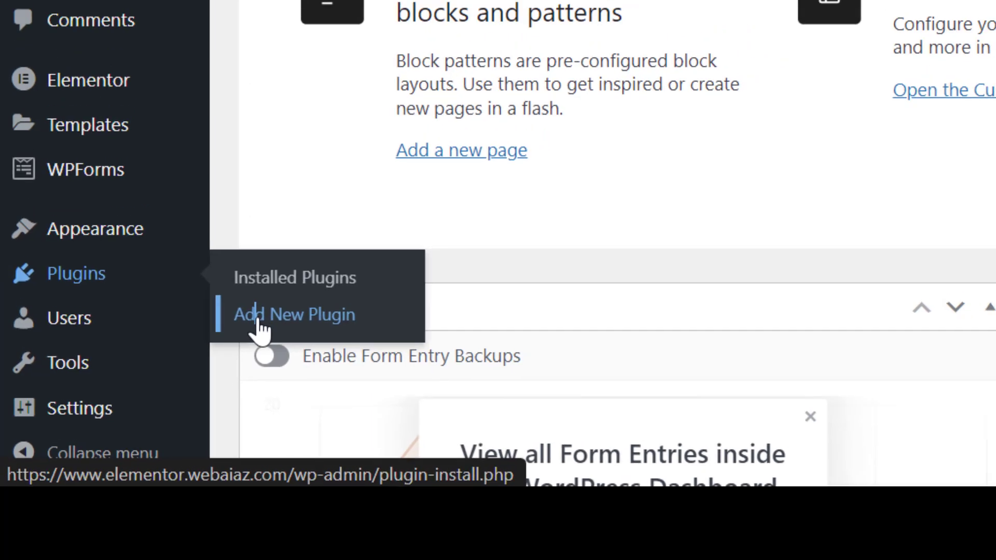
# Step: Search '3d f' in Add New Plugin and install and activate the 3D FlipBook plugin
pyautogui.click(293, 315)
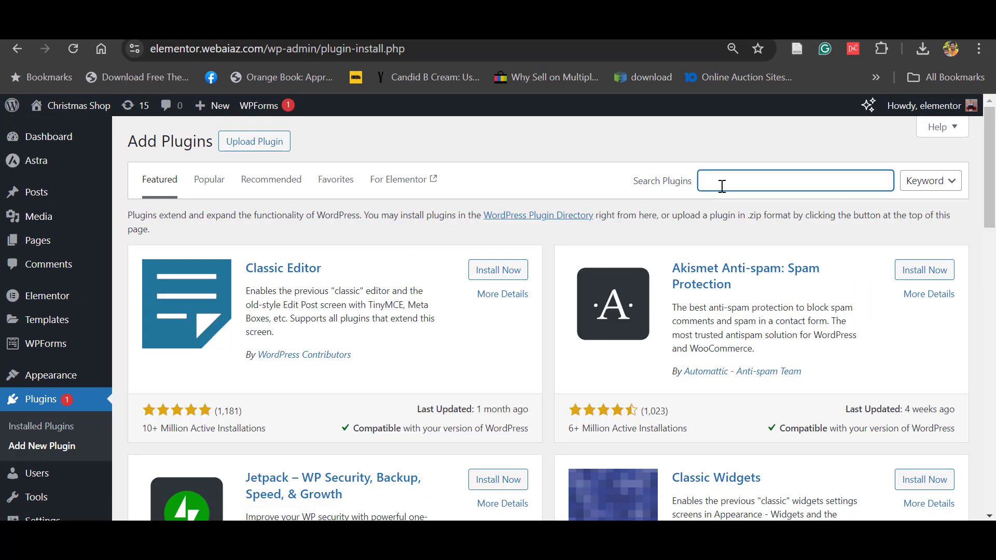
pyautogui.write('3d flip book')
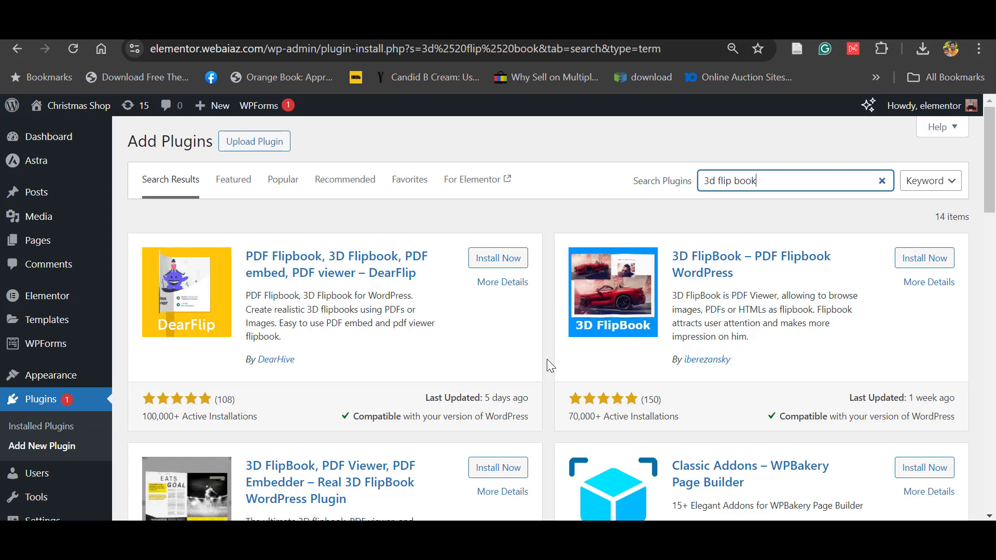
pyautogui.moveTo(718, 300)
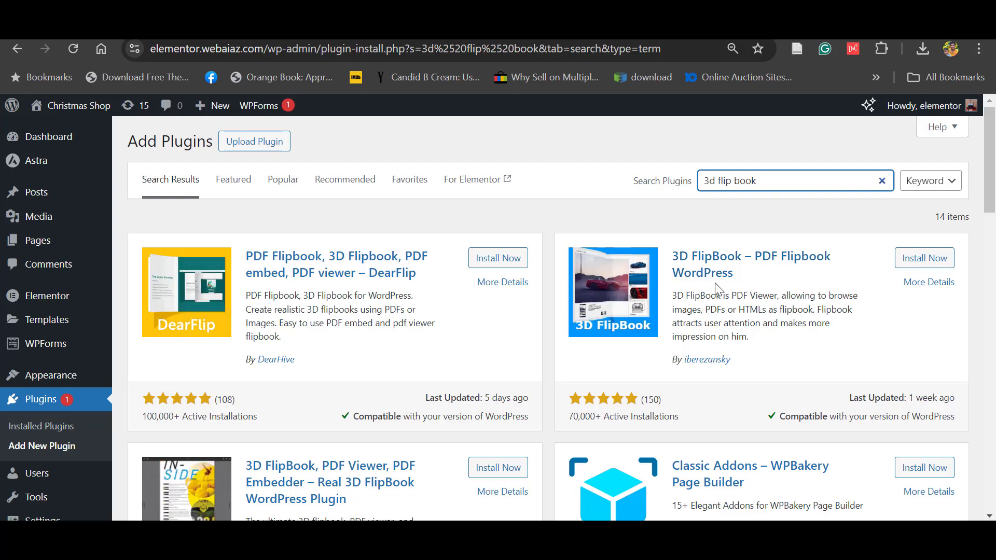
pyautogui.click(923, 259)
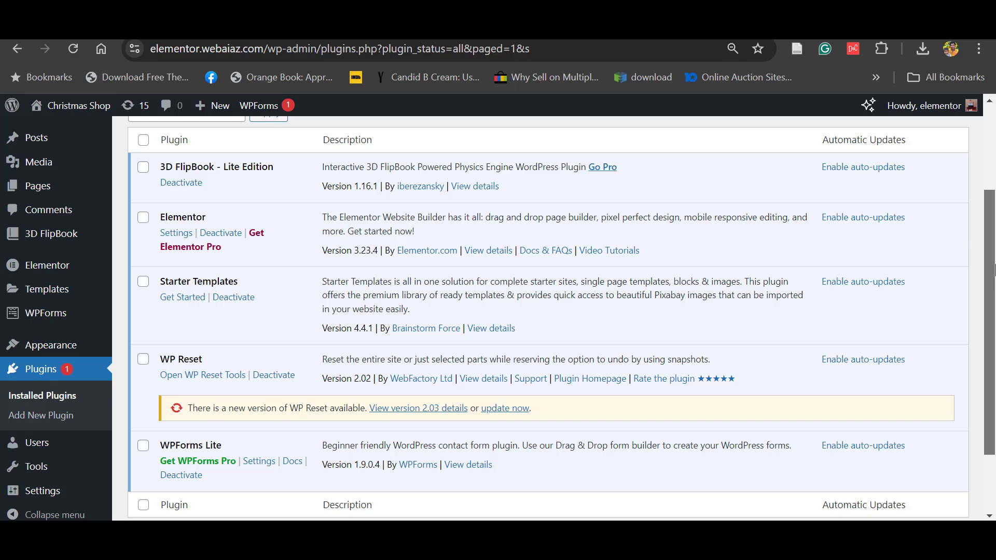
pyautogui.scroll(3)
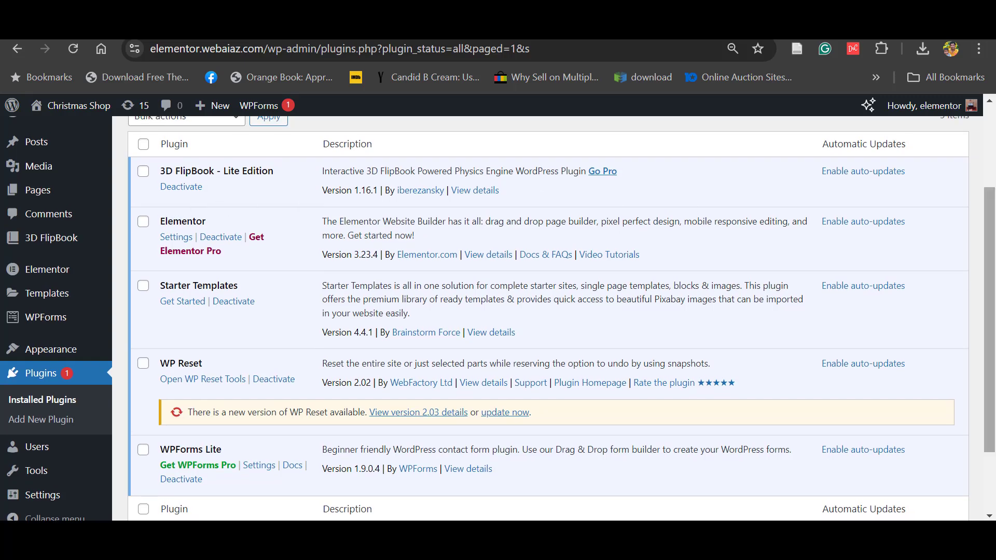
pyautogui.scroll(-3)
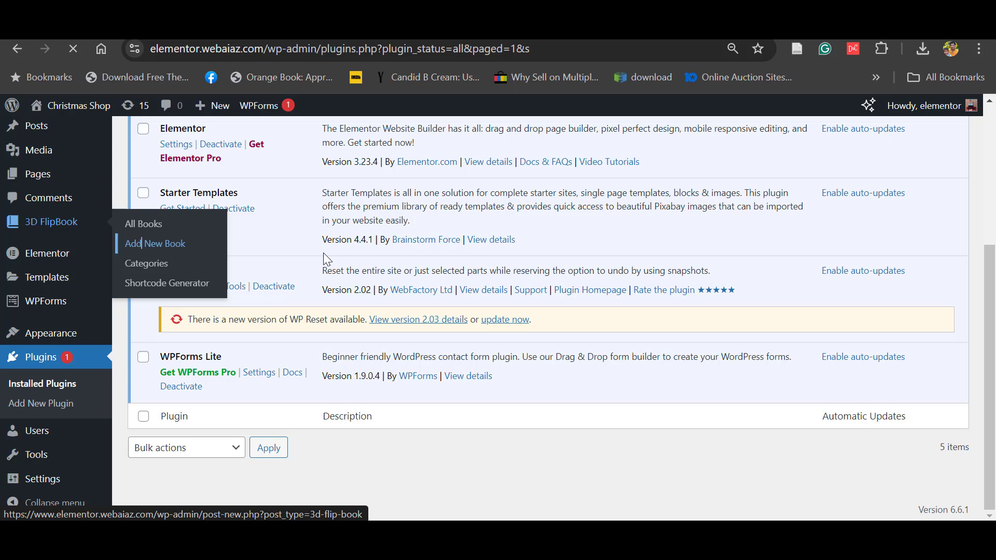
# Step: Start a new 3D FlipBook book and reach its Source settings
pyautogui.click(154, 243)
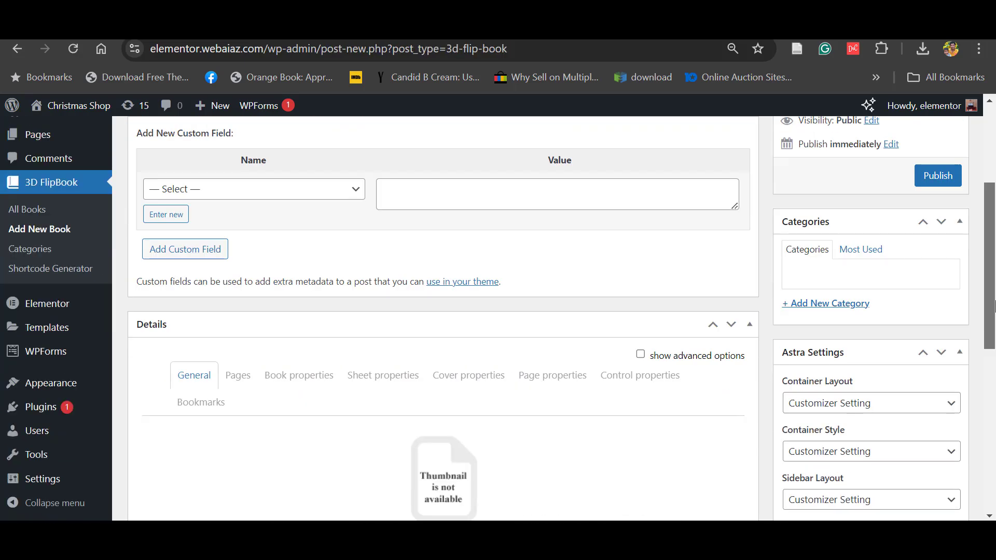
pyautogui.scroll(3)
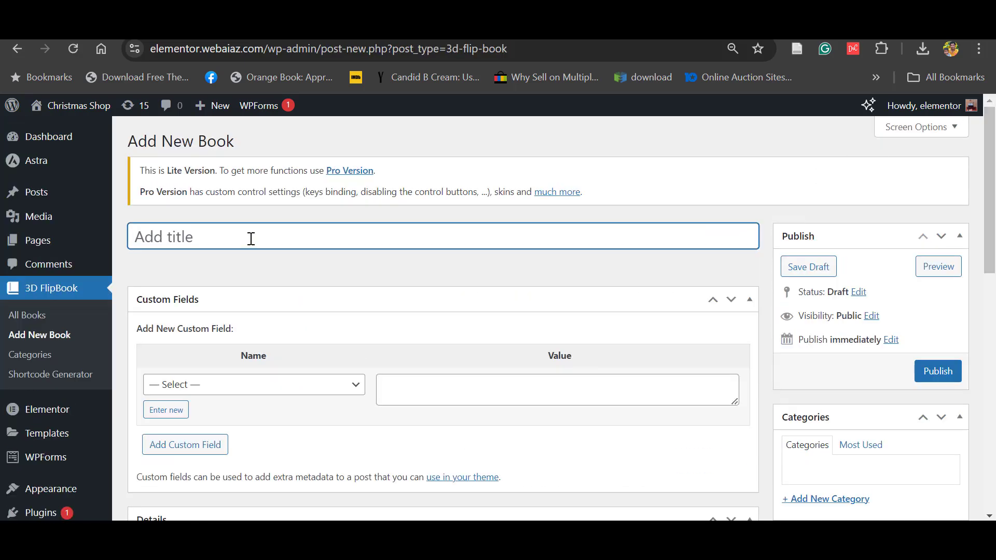
pyautogui.scroll(-3)
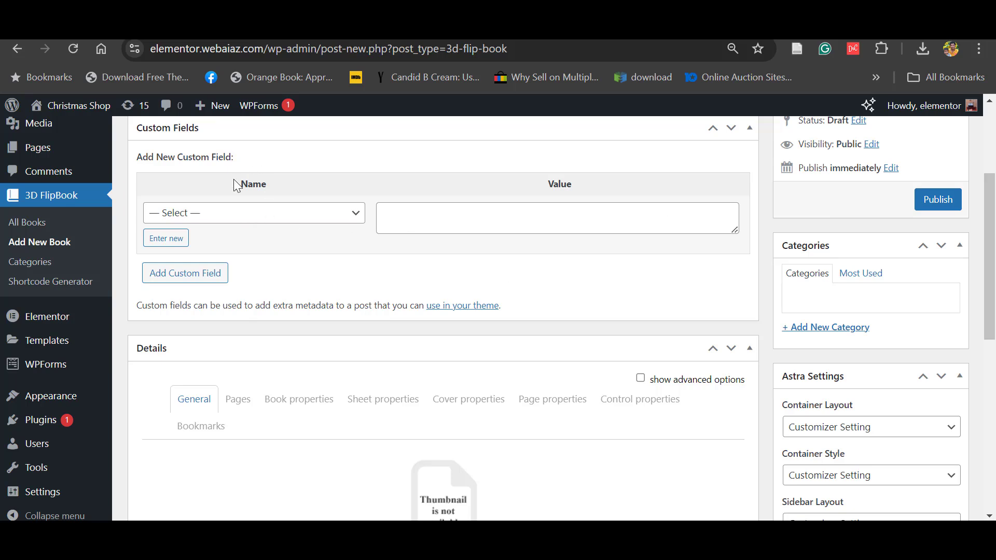
pyautogui.scroll(-3)
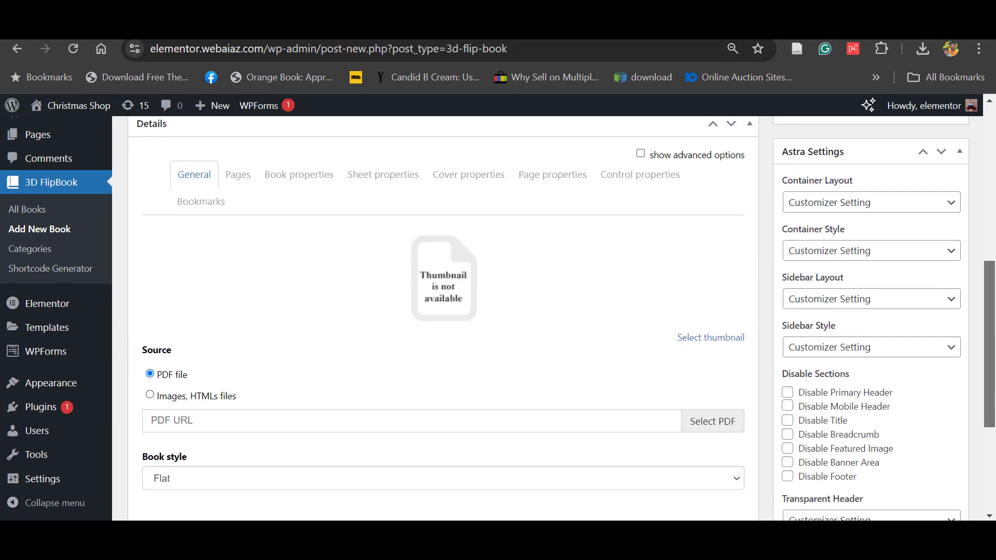
pyautogui.scroll(-3)
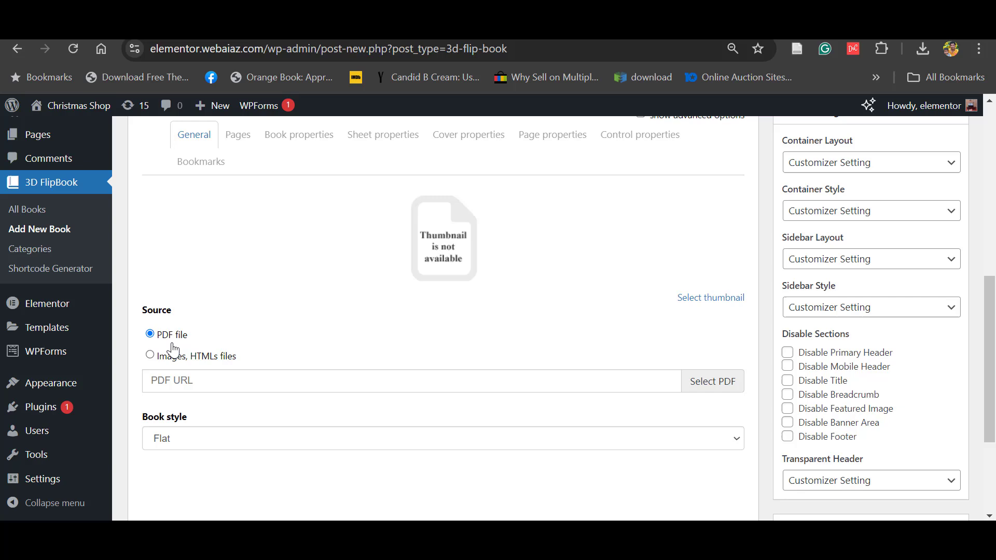
pyautogui.moveTo(173, 341)
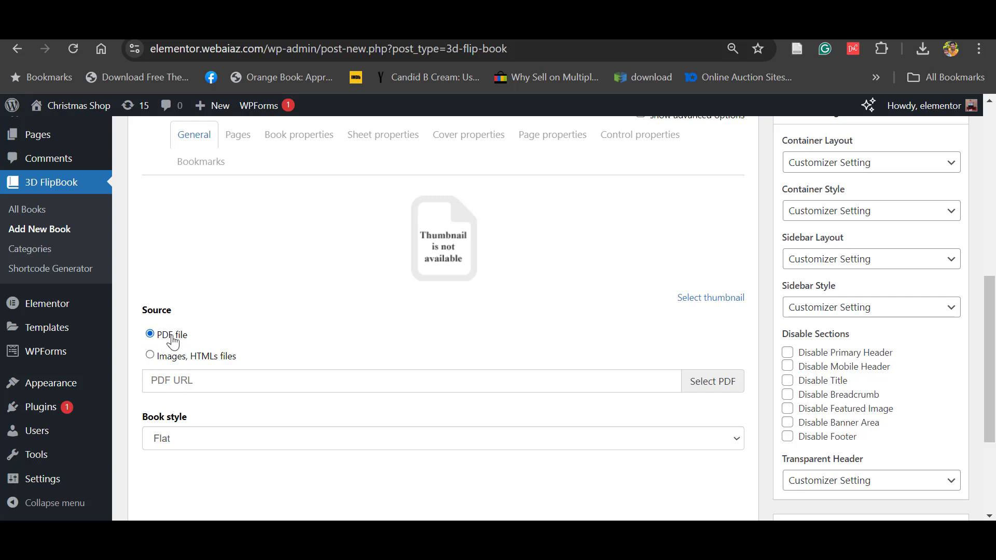
pyautogui.moveTo(335, 314)
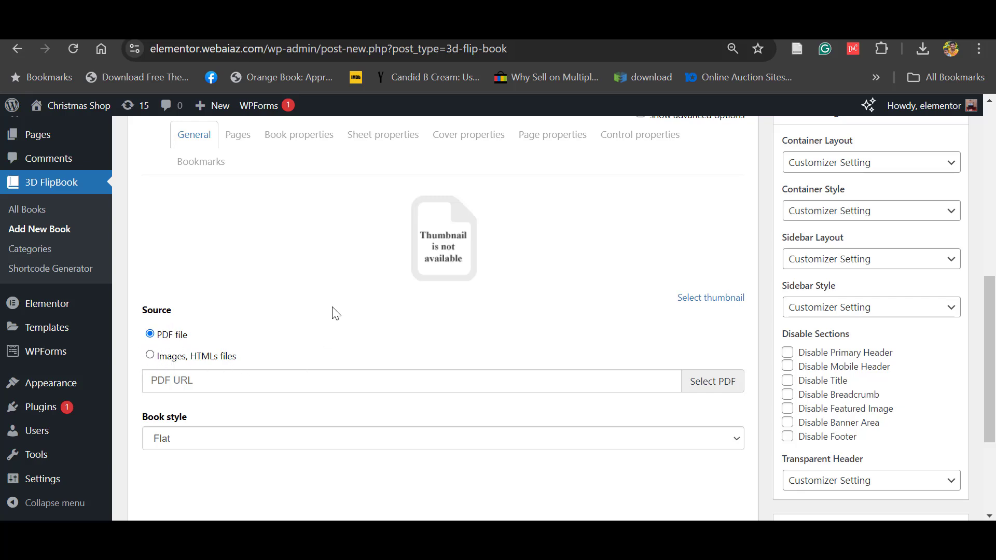
pyautogui.moveTo(686, 389)
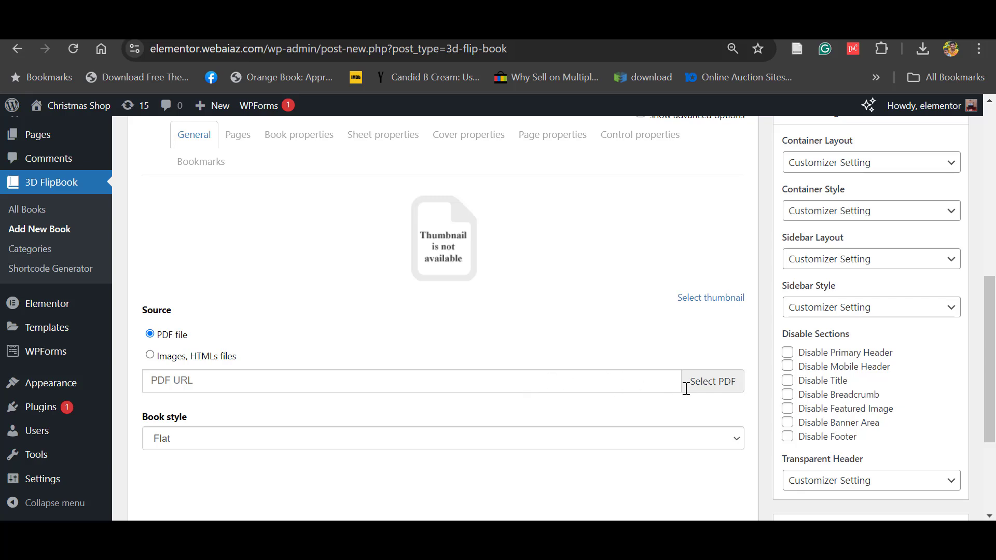
# Step: Upload the wordpress_tutorial PDF as the book's source so its cover shows as the thumbnail
pyautogui.click(711, 381)
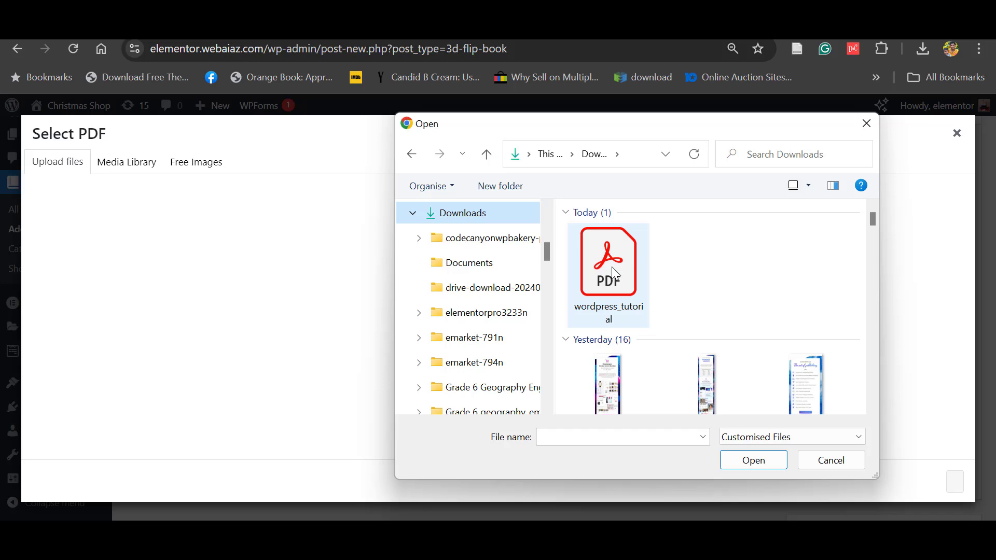
pyautogui.click(607, 262)
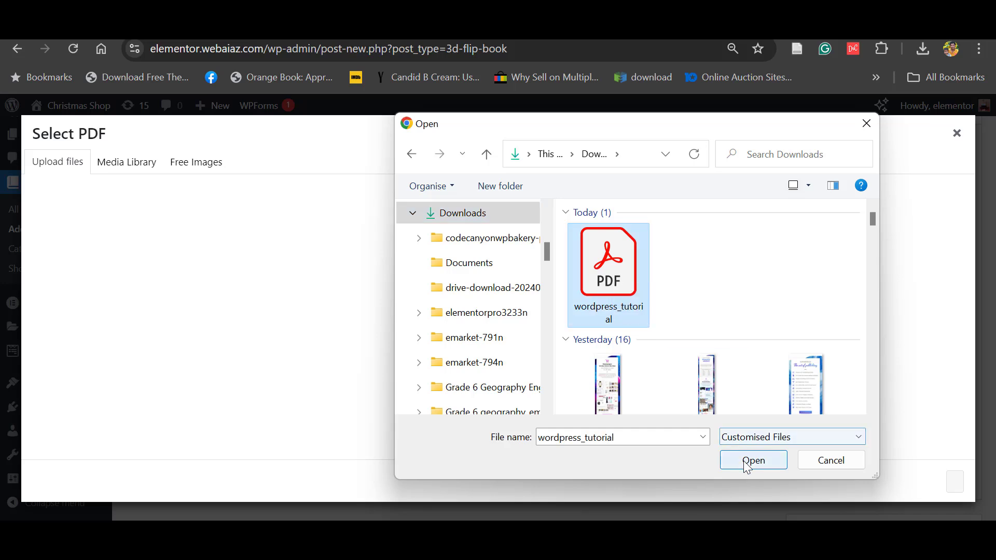
pyautogui.click(753, 460)
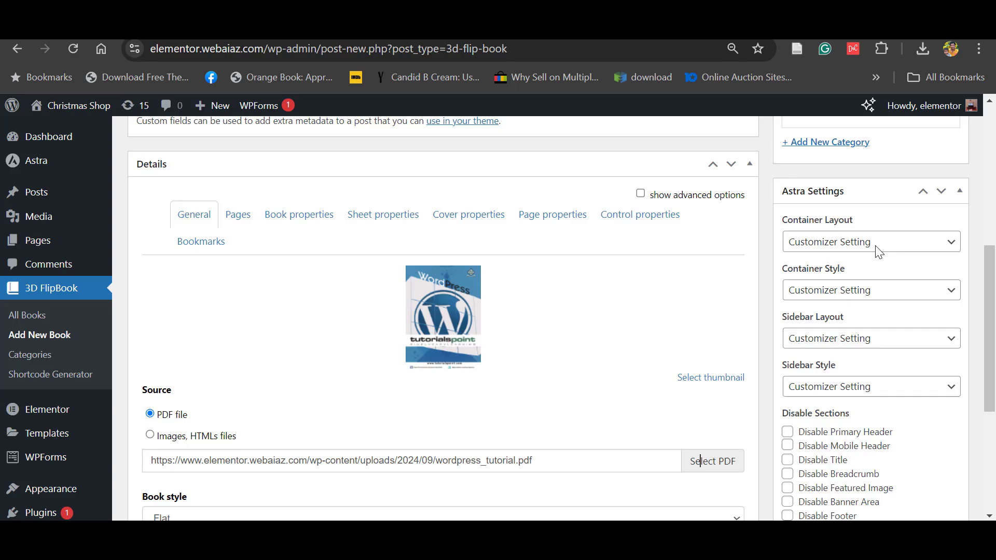
pyautogui.moveTo(401, 303)
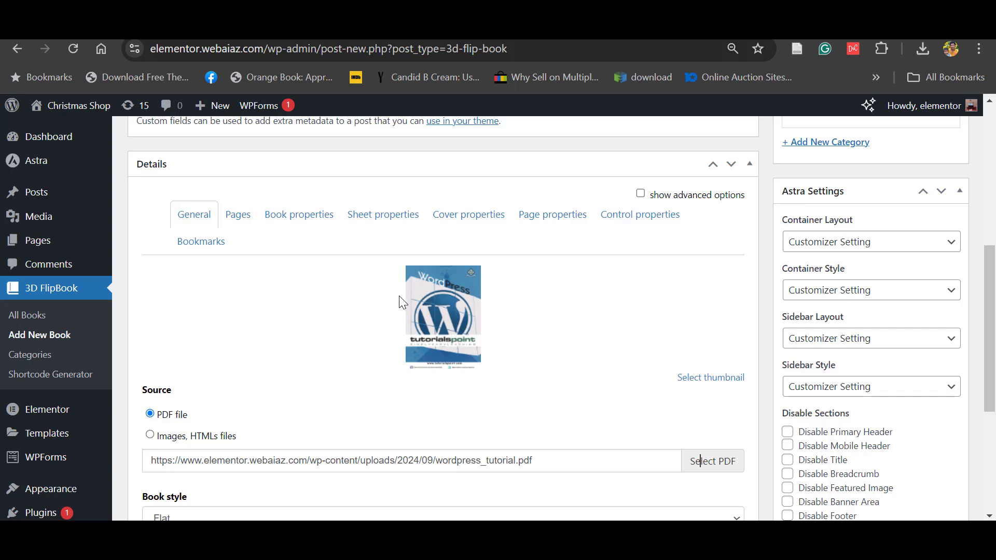
pyautogui.moveTo(408, 329)
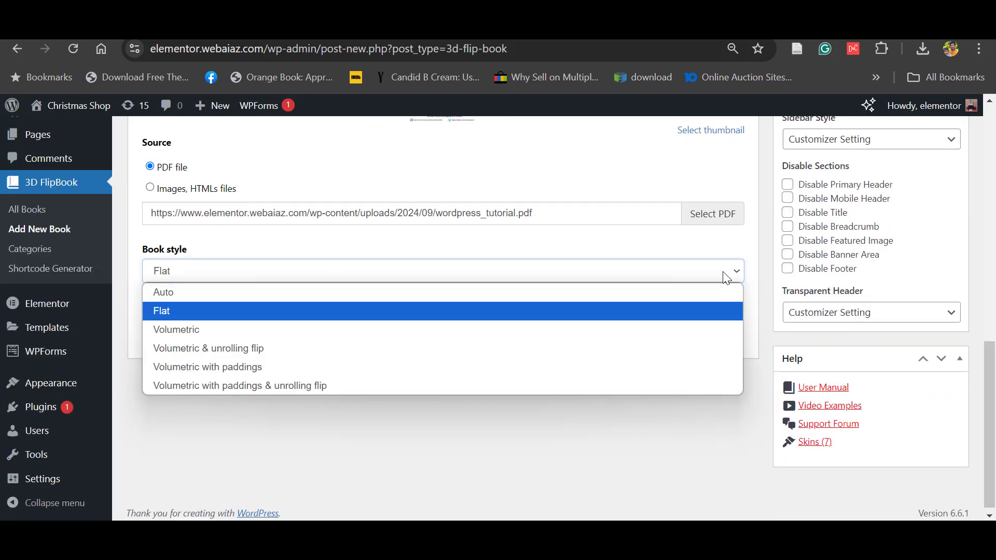
pyautogui.moveTo(195, 320)
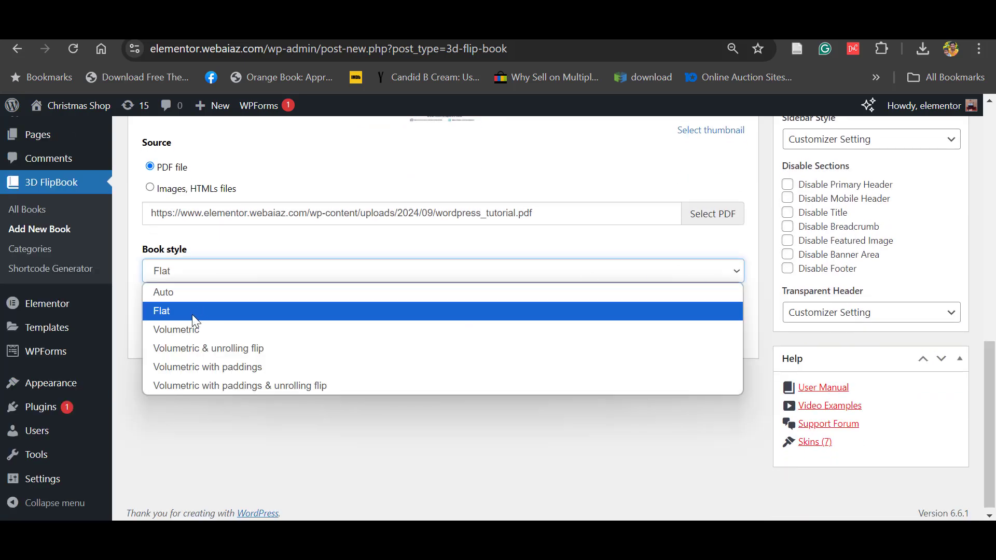
pyautogui.moveTo(177, 329)
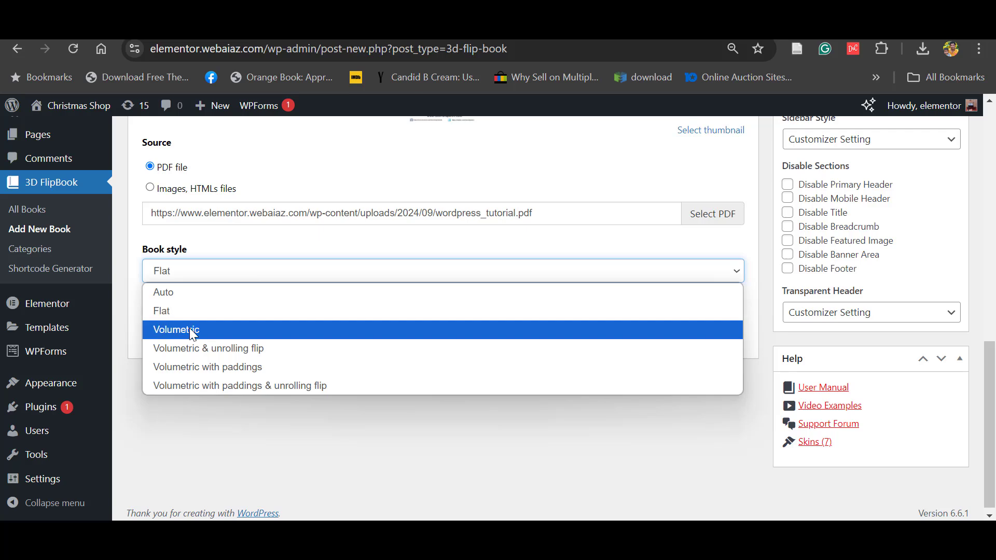
pyautogui.moveTo(199, 349)
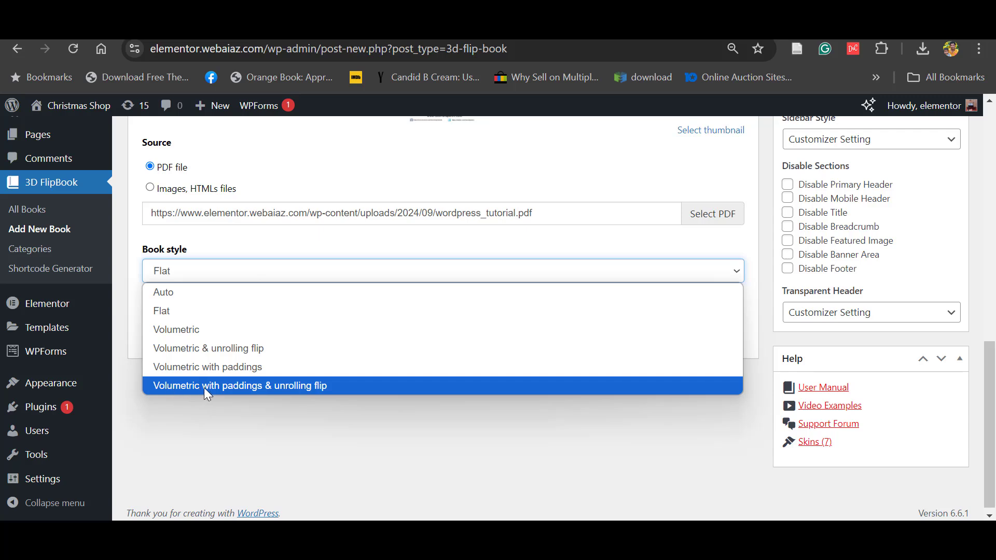
# Step: Set the book style to Volumetric with paddings & unrolling flip
pyautogui.click(240, 386)
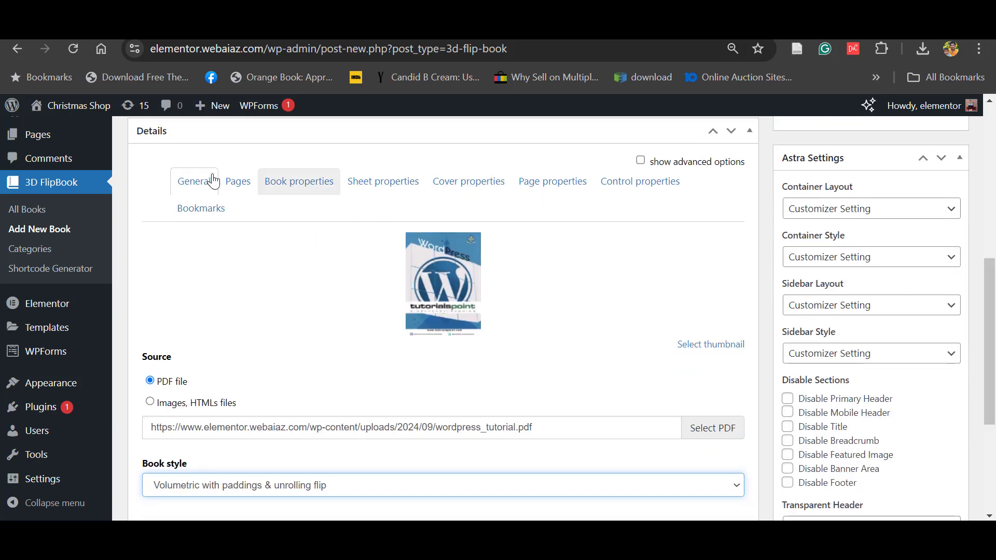
# Step: Set Pages customization to All so every PDF page is listed
pyautogui.click(236, 180)
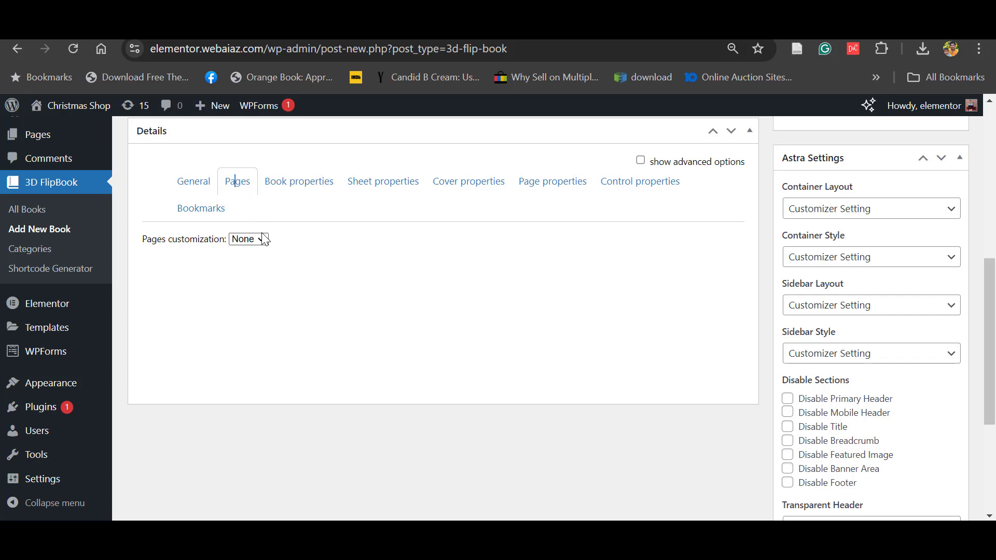
pyautogui.click(248, 238)
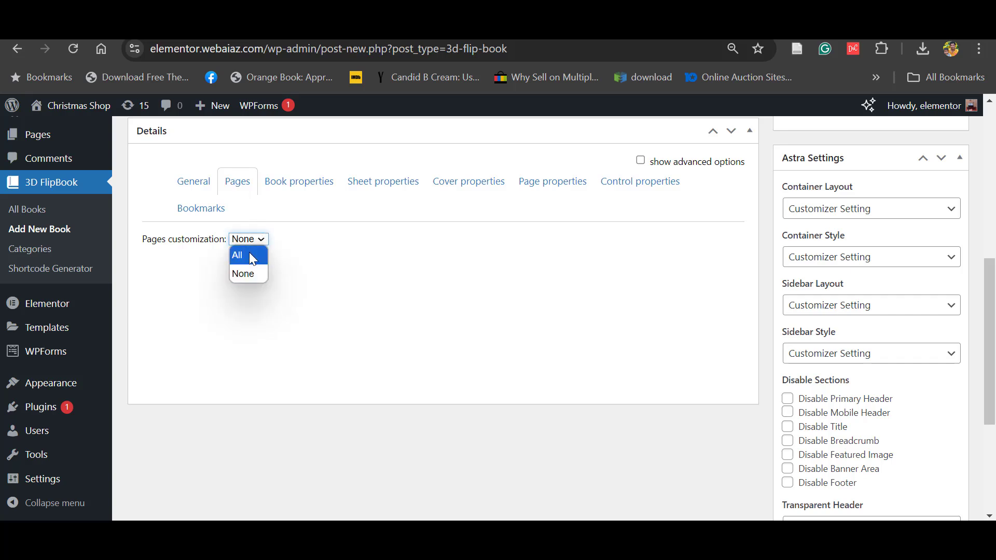
pyautogui.click(237, 255)
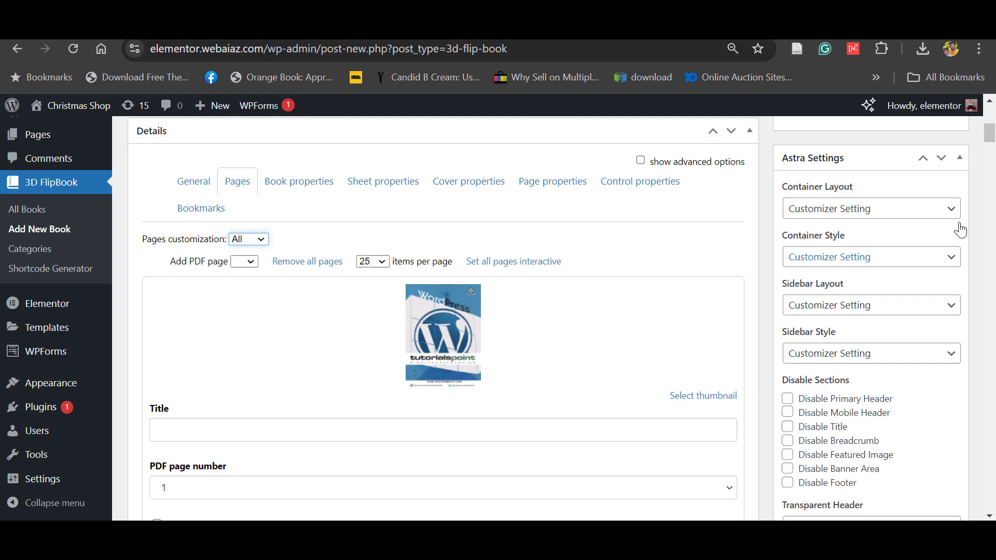
pyautogui.scroll(-3)
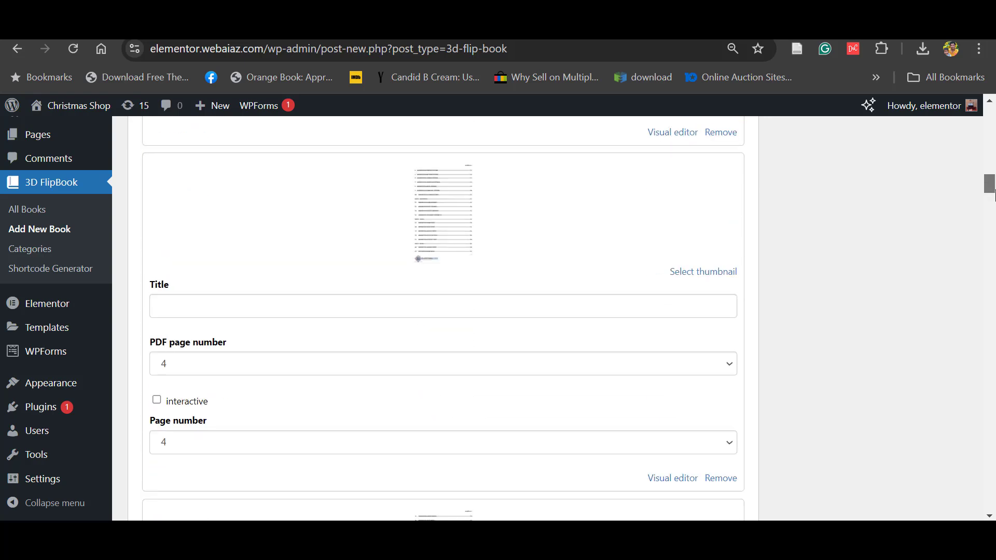
pyautogui.scroll(3)
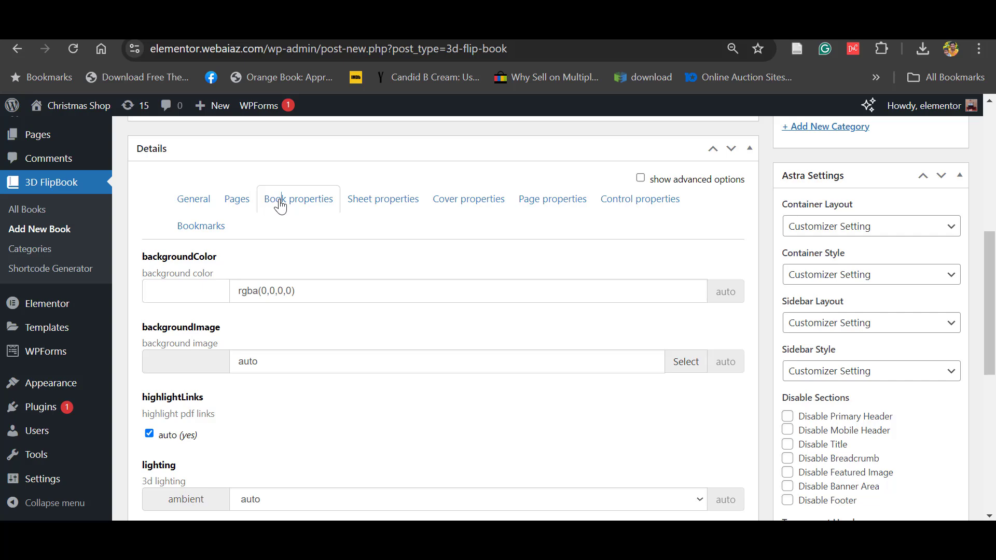
pyautogui.moveTo(444, 295)
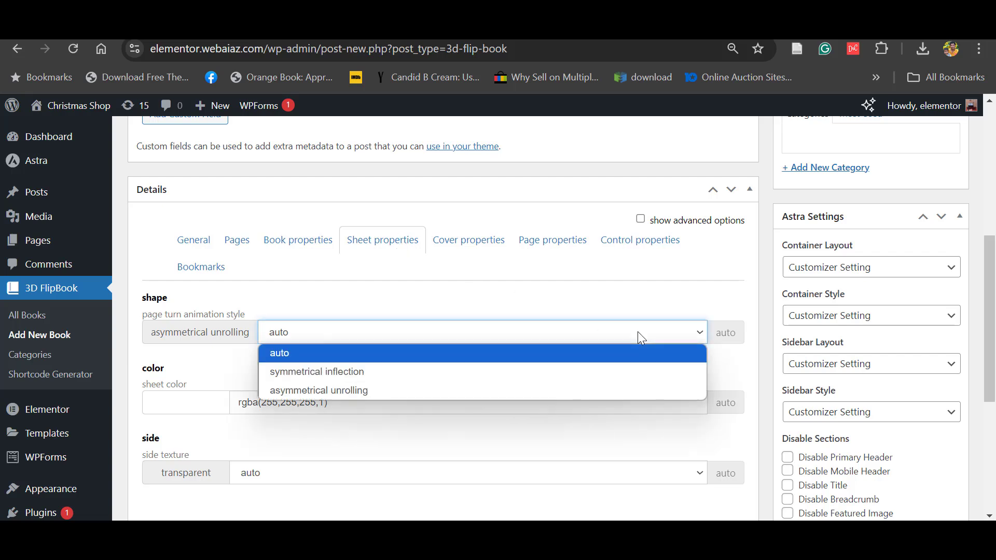
# Step: Review the Sheet, Cover, Page and Control properties, leaving settings on auto
pyautogui.click(278, 353)
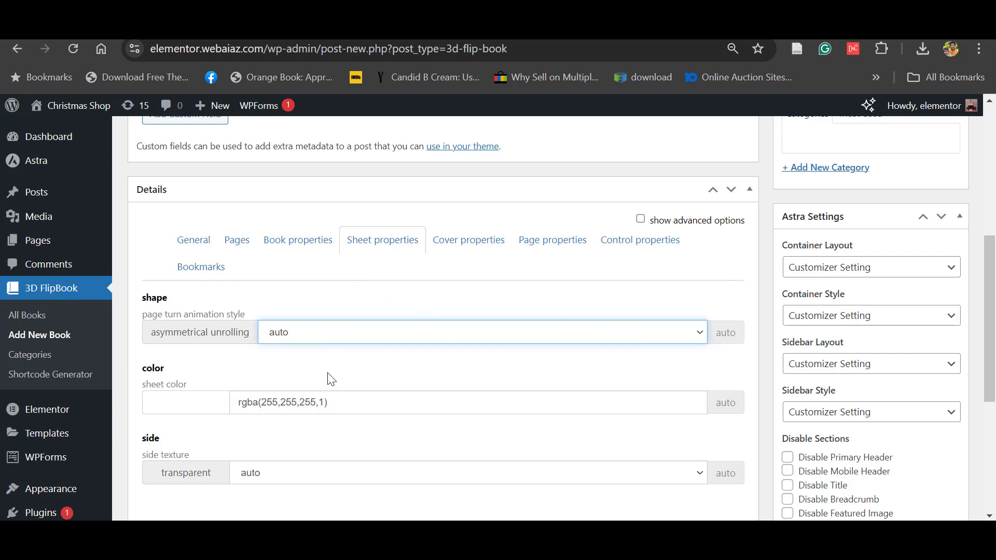
pyautogui.moveTo(429, 259)
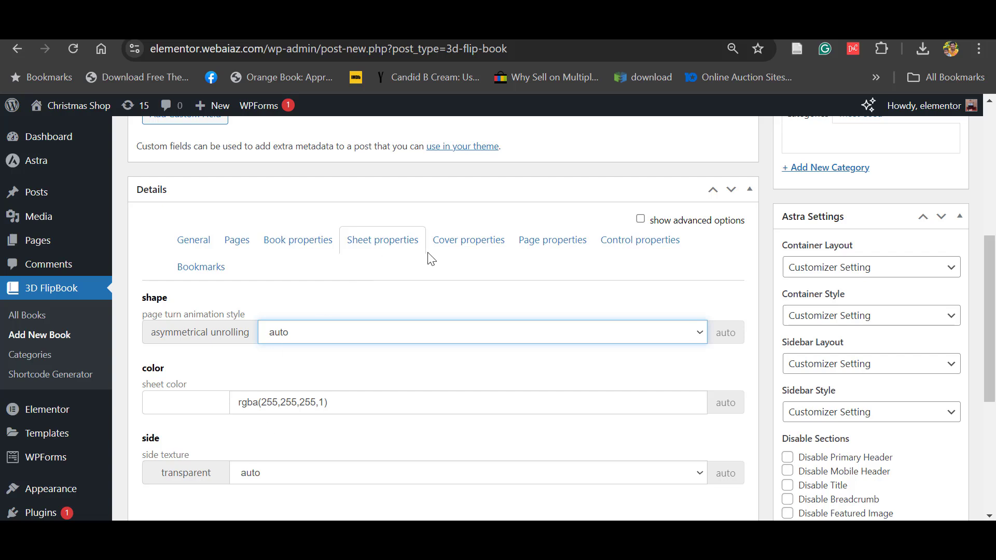
pyautogui.click(468, 240)
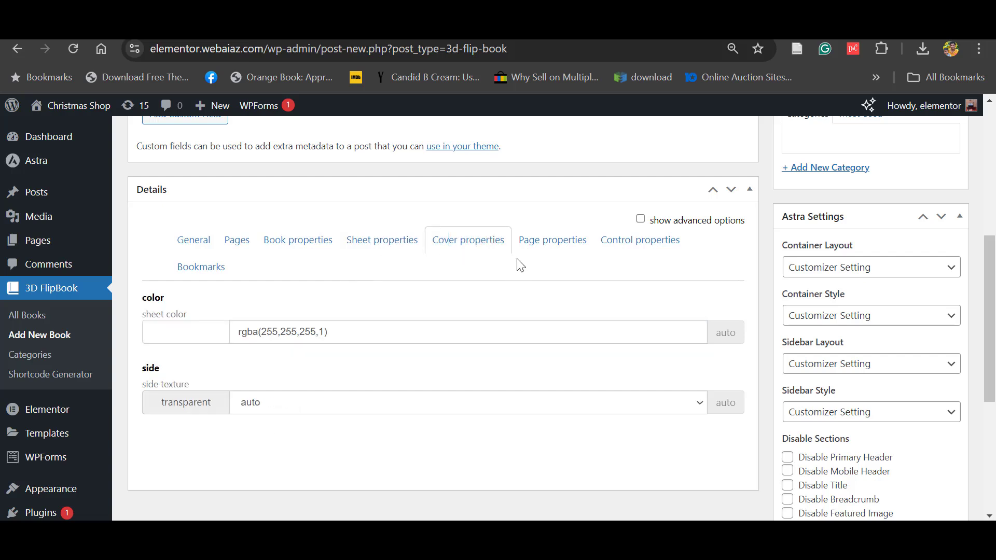
pyautogui.moveTo(641, 239)
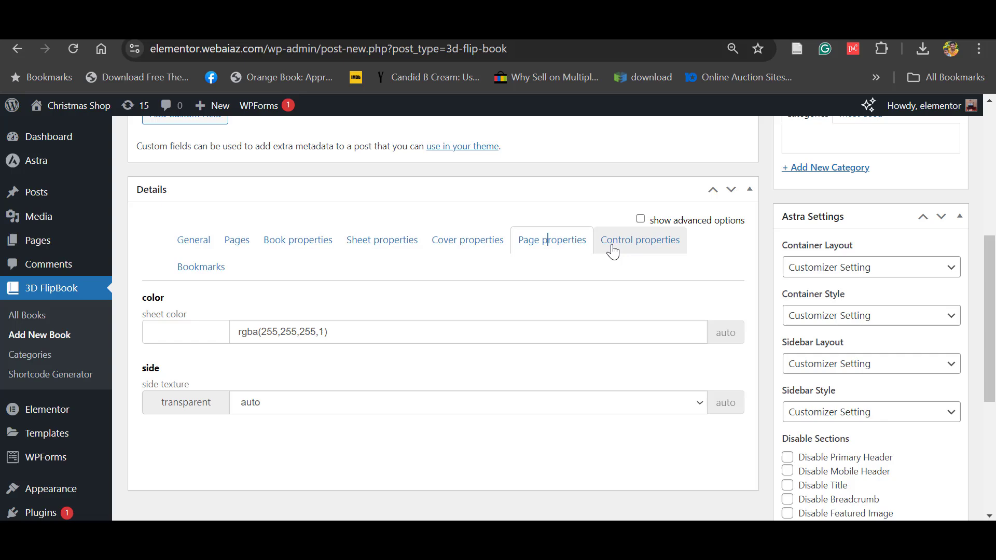
pyautogui.click(641, 240)
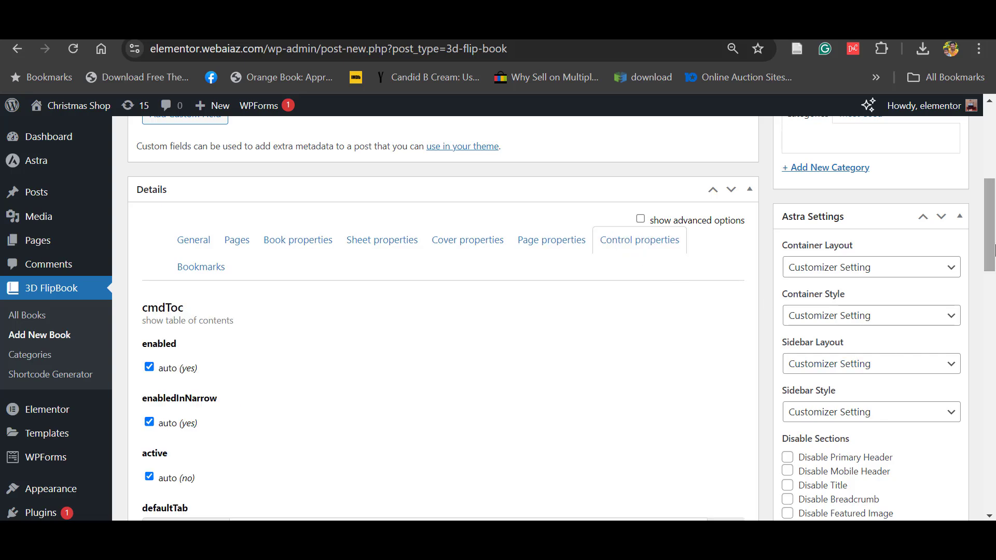
pyautogui.scroll(-3)
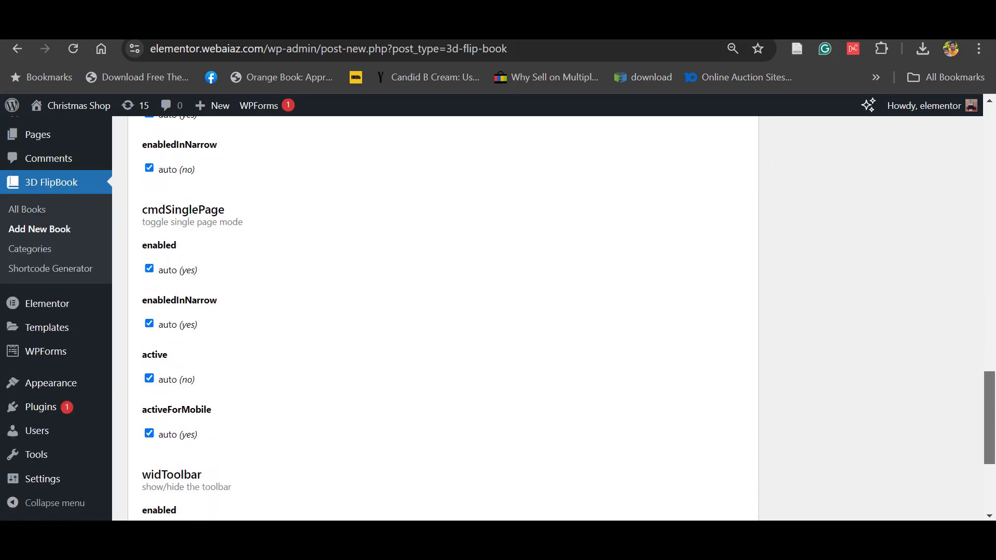
pyautogui.scroll(3)
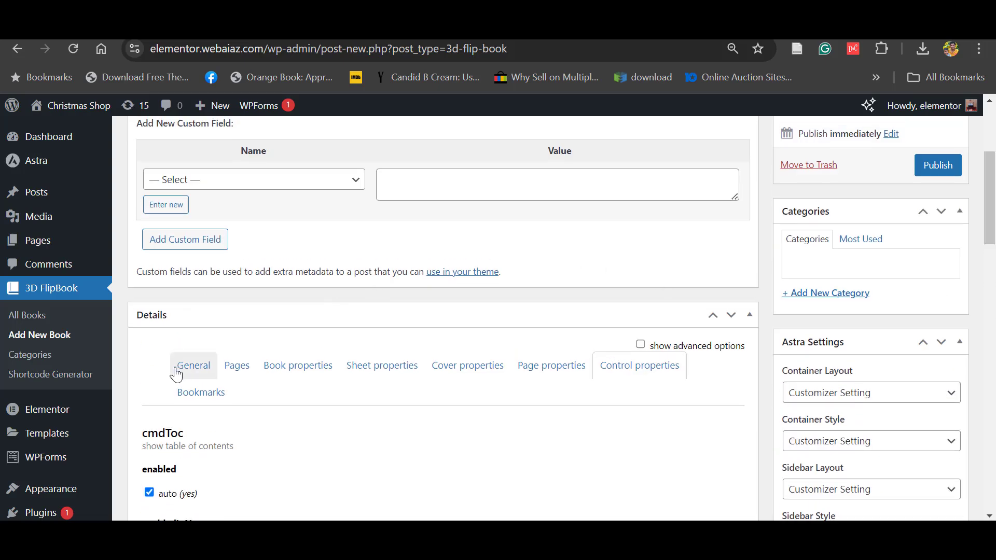
# Step: Return to the book's General settings with the title field and Publish box
pyautogui.scroll(-3)
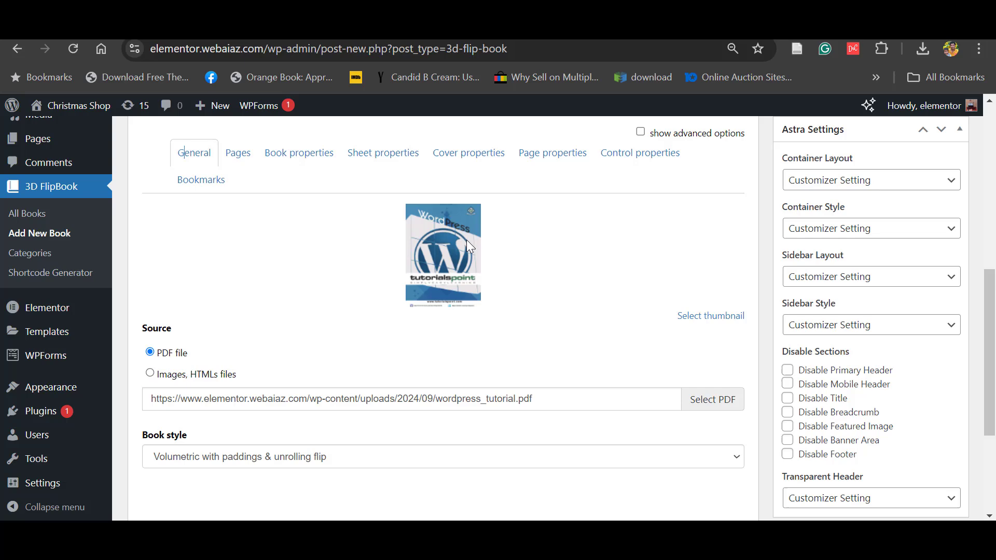
pyautogui.moveTo(572, 313)
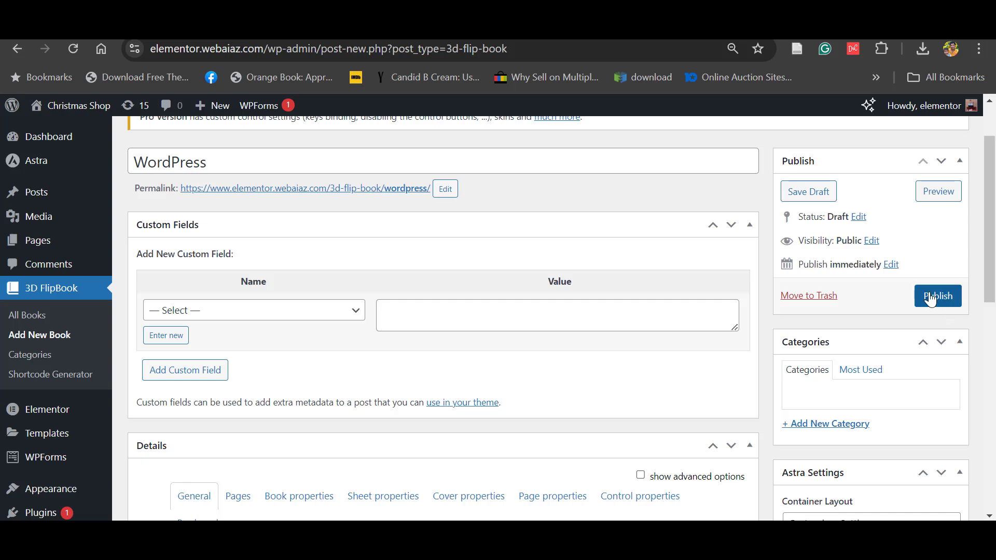
# Step: Publish the flipbook and select its generated shortcode for book id 4349
pyautogui.click(937, 296)
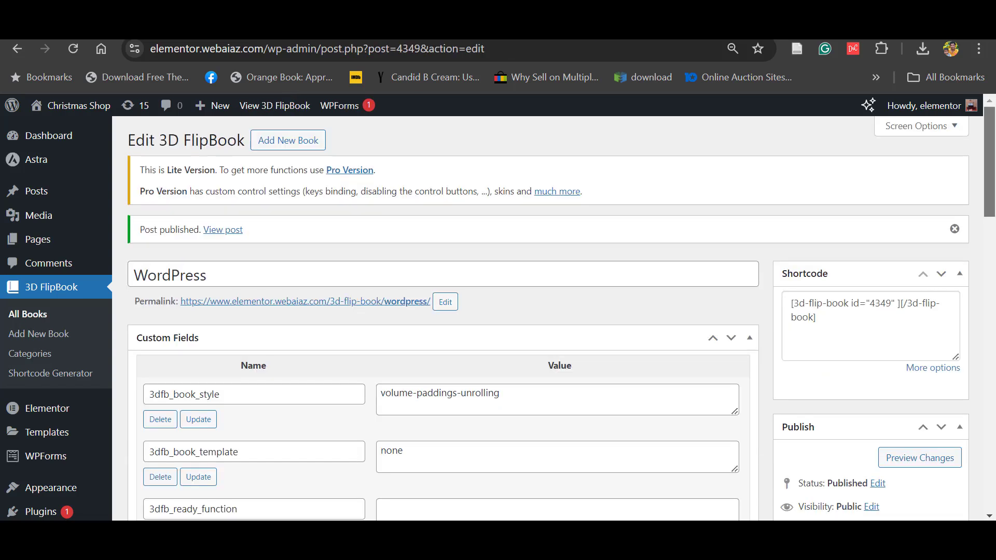
pyautogui.scroll(-3)
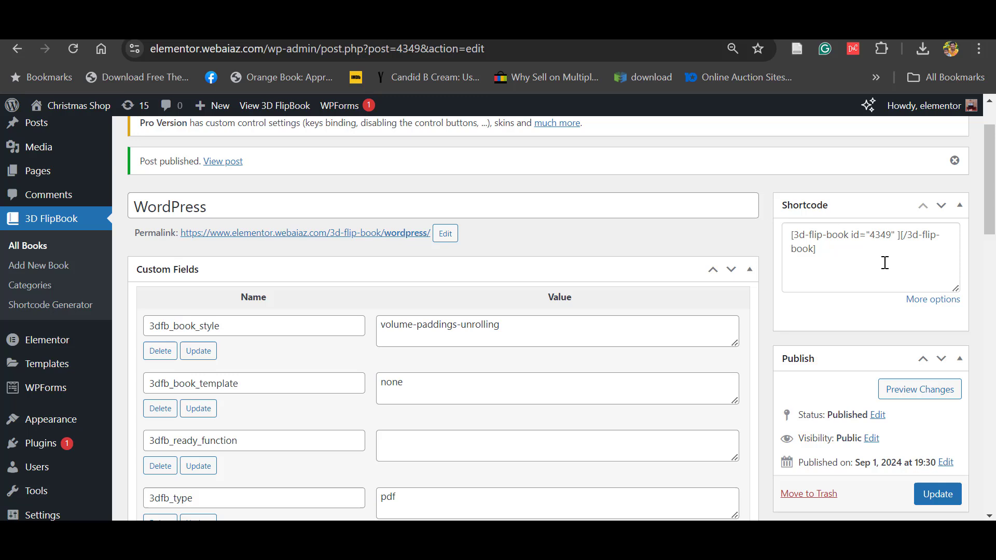
pyautogui.click(819, 248)
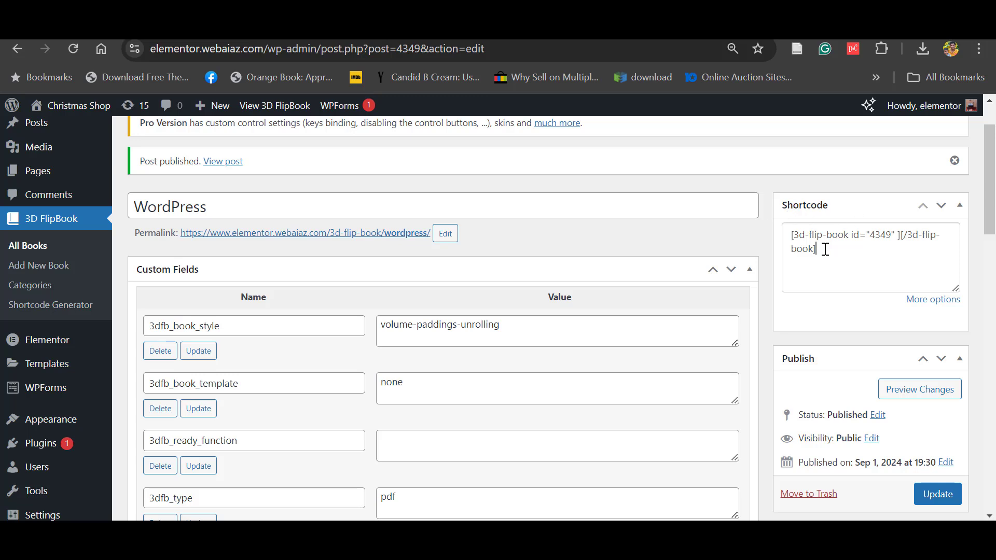
pyautogui.tripleClick(864, 242)
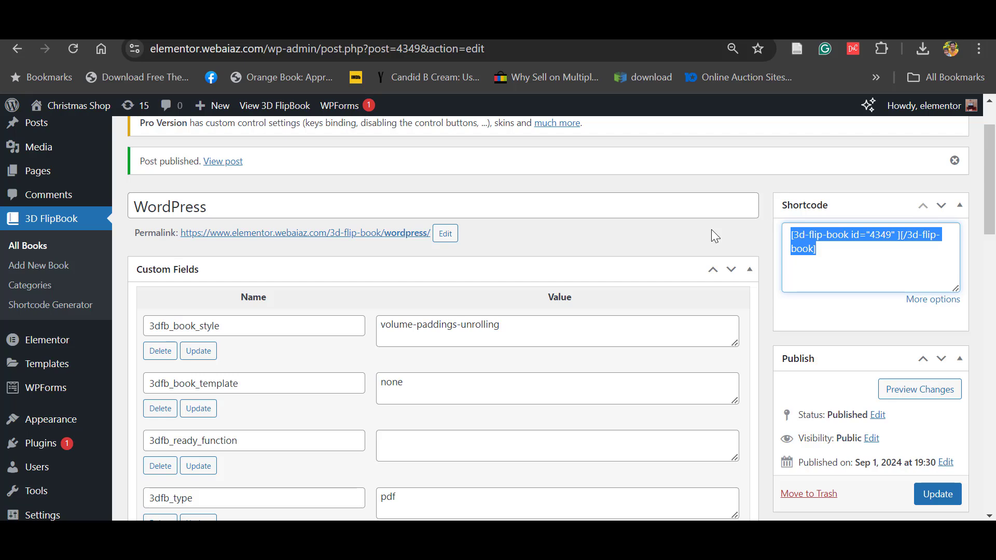
pyautogui.scroll(3)
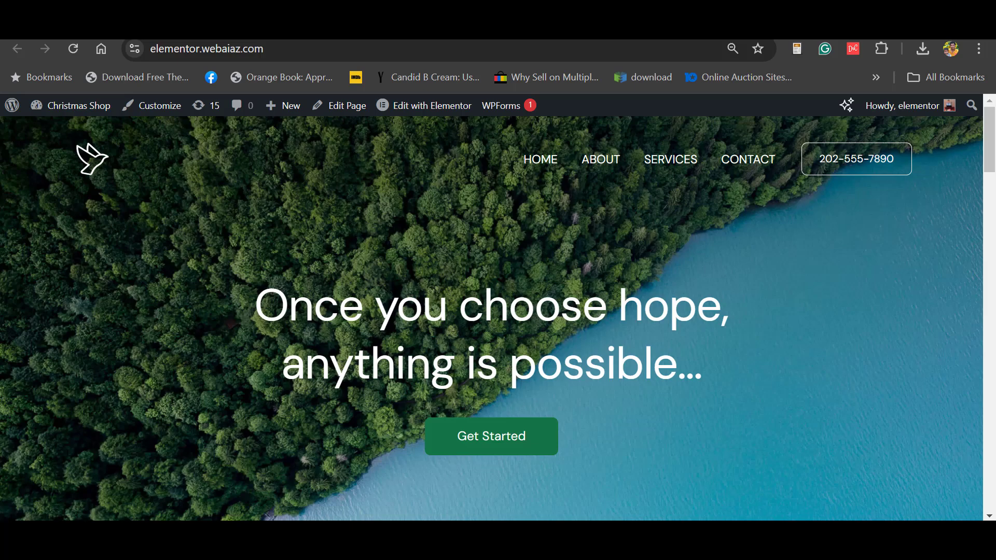
# Step: Scroll through the live home page's welcome and services sections and back to the top
pyautogui.scroll(-3)
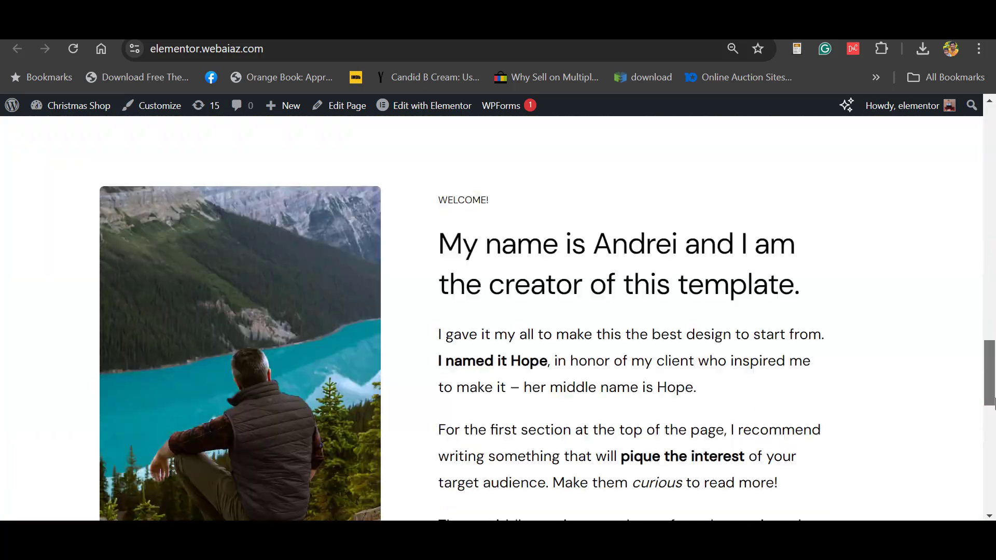
pyautogui.scroll(3)
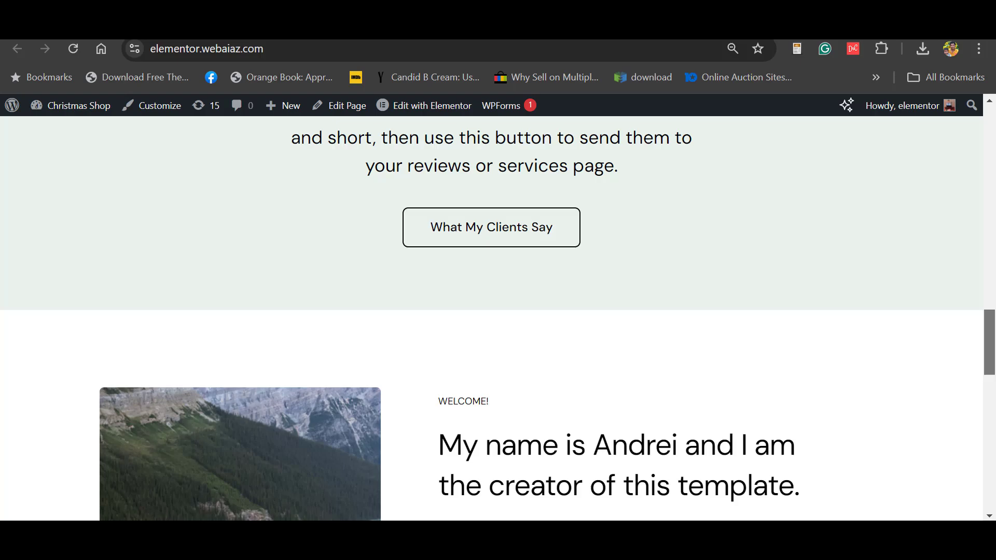
pyautogui.scroll(-3)
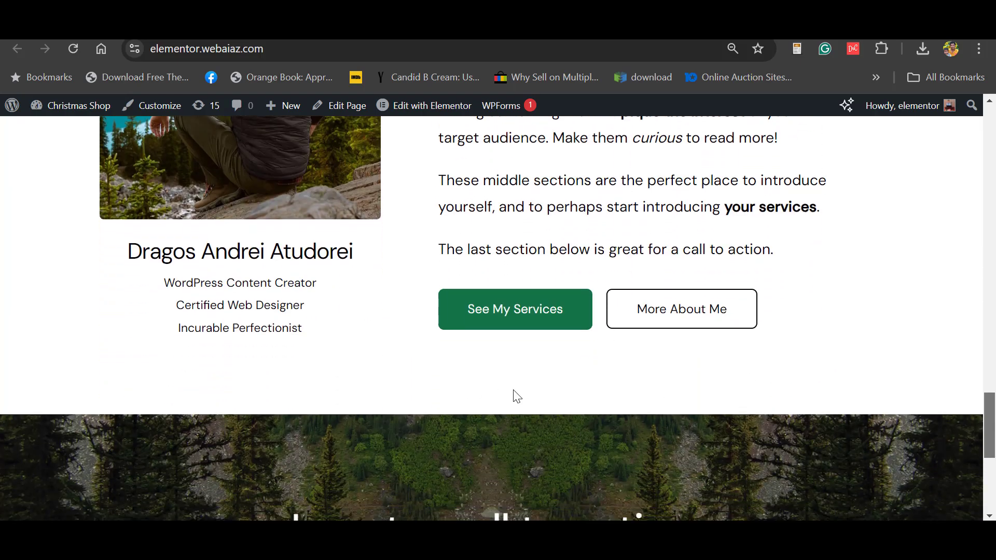
pyautogui.click(432, 106)
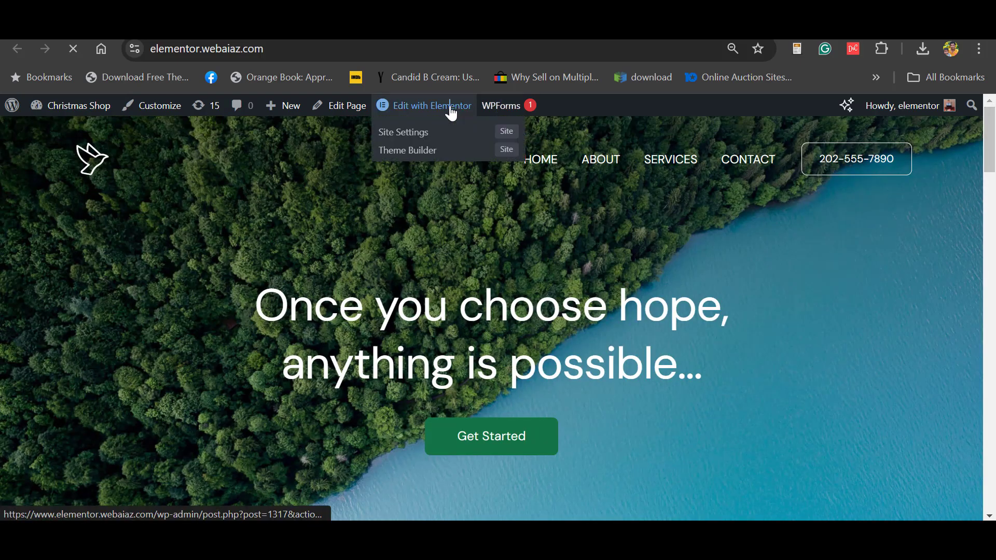
# Step: Edit the home page in Elementor and add a single flexbox container above the call-to-action section
pyautogui.click(430, 106)
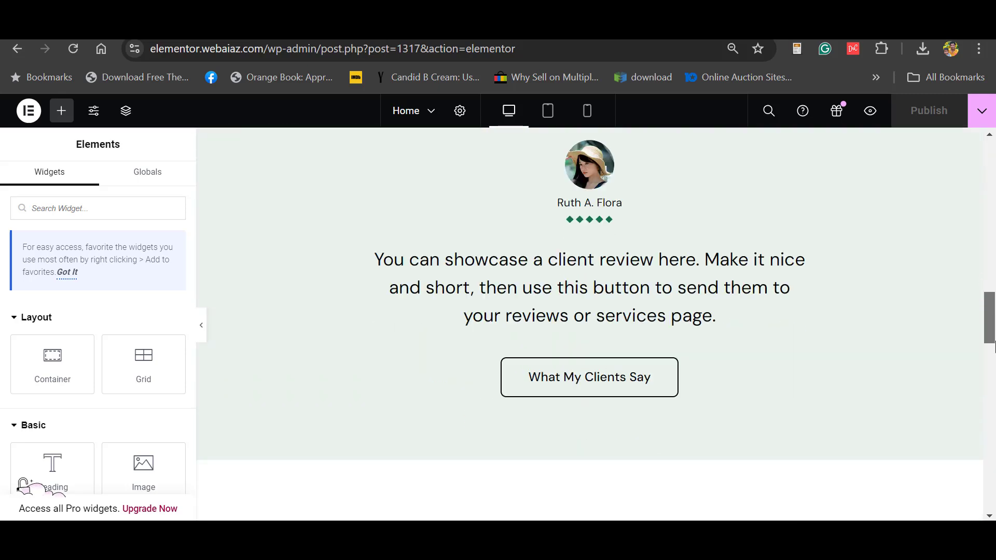
pyautogui.scroll(3)
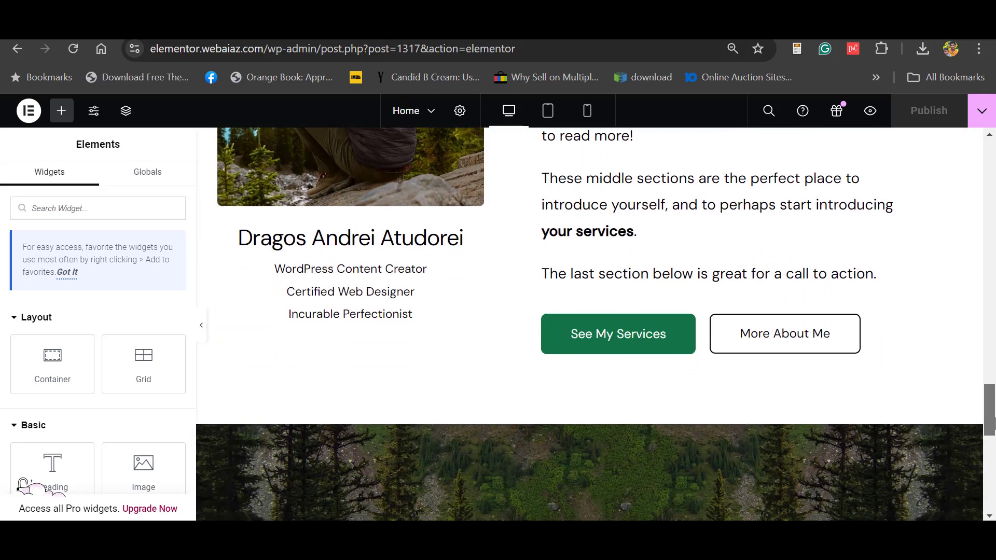
pyautogui.scroll(-3)
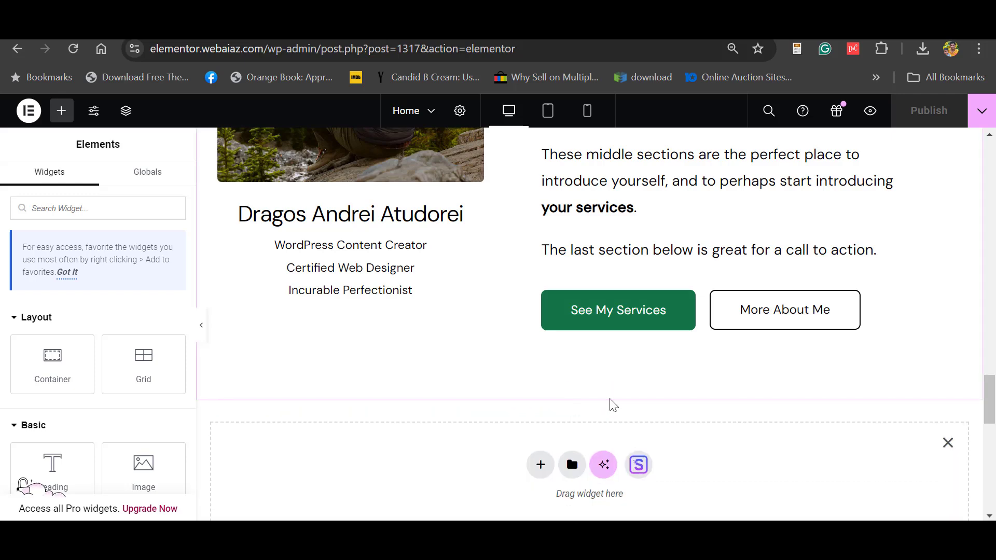
pyautogui.scroll(-3)
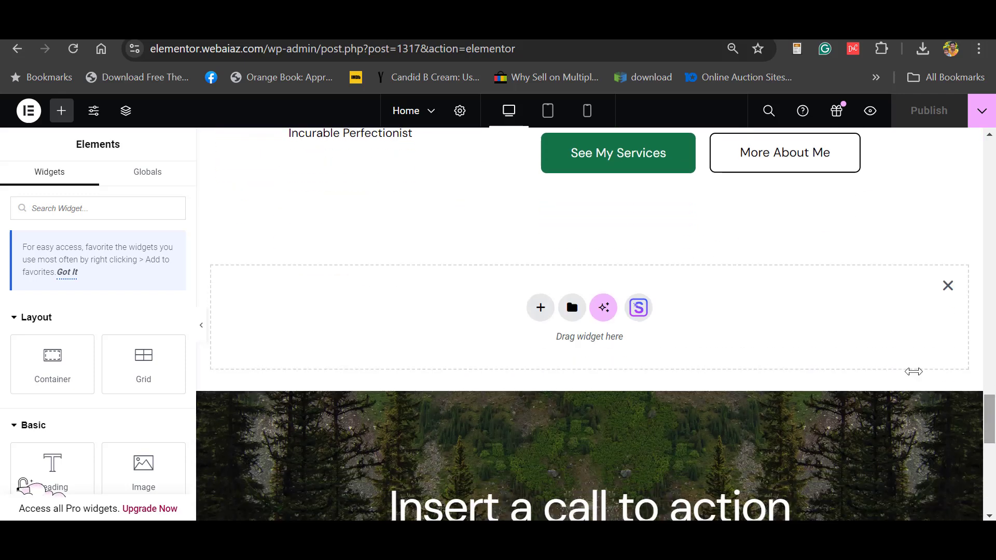
pyautogui.click(539, 308)
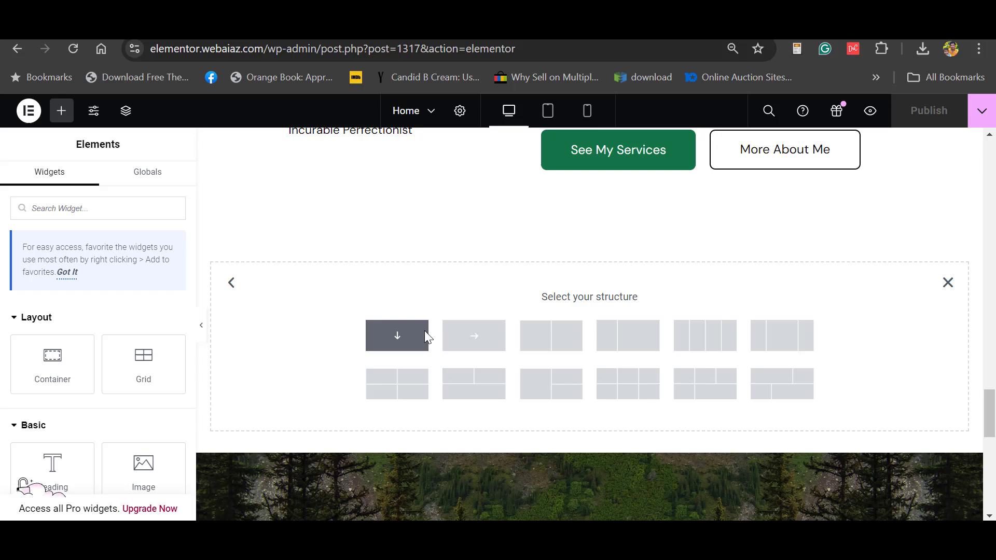
pyautogui.moveTo(394, 335)
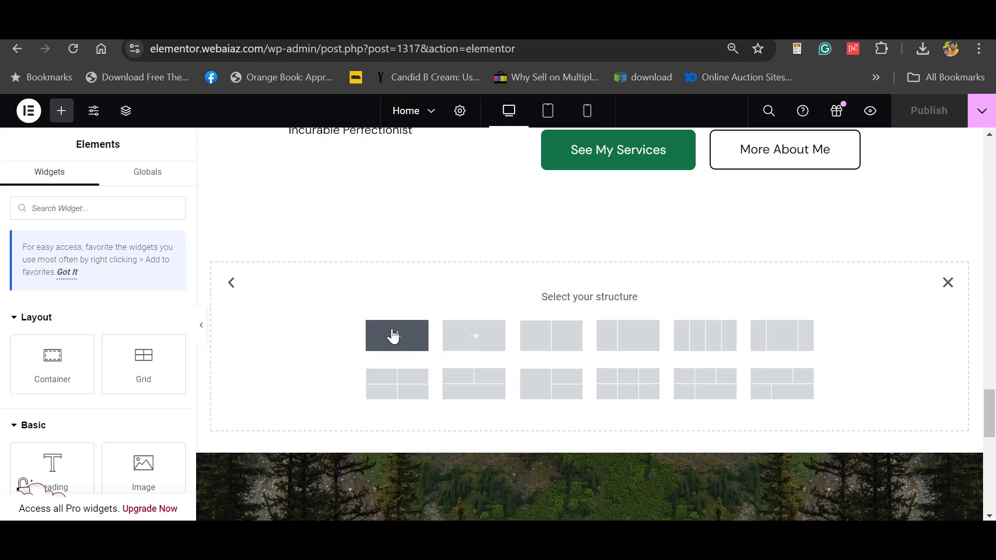
pyautogui.click(396, 335)
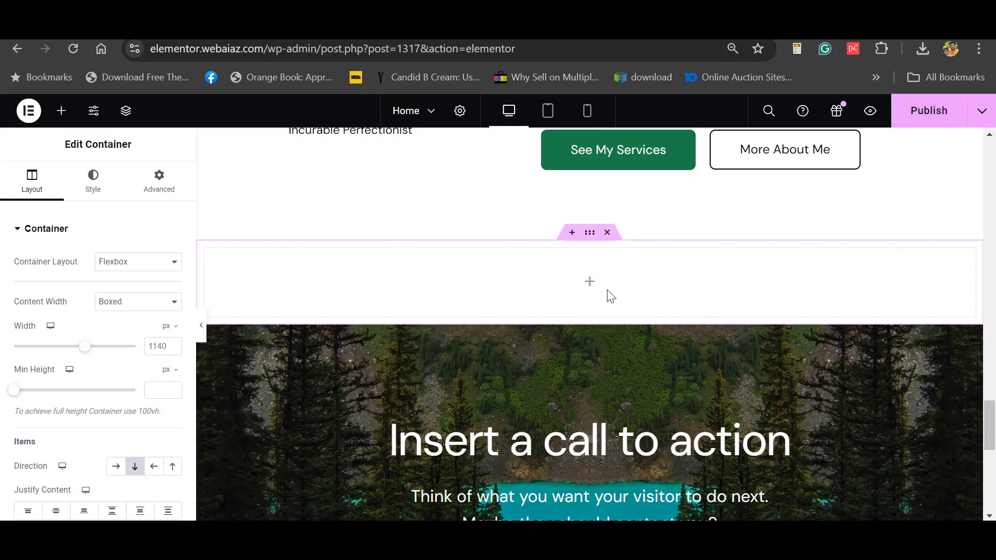
pyautogui.moveTo(621, 314)
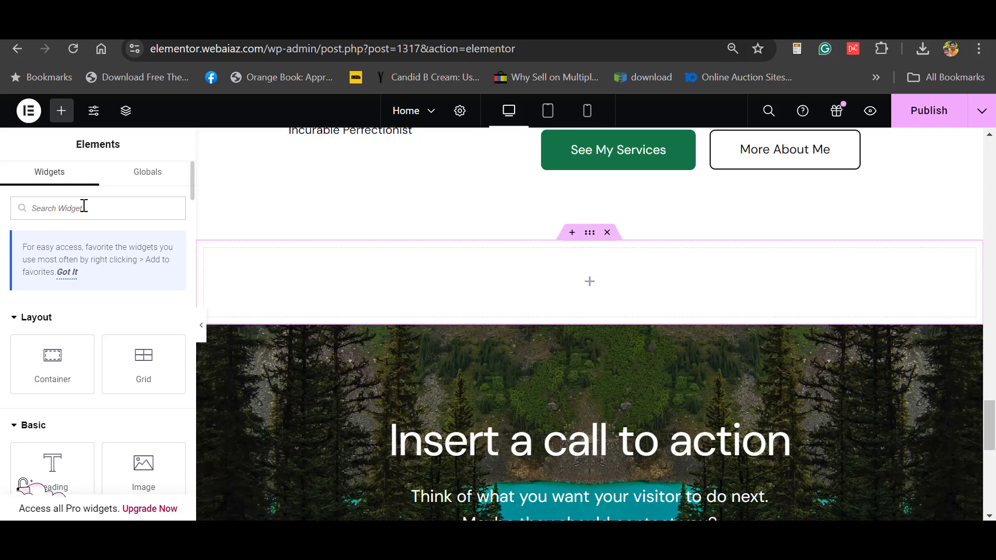
# Step: Add an HTML widget to the container holding [3d-flip-book id="4349"][/3d-flip-book]
pyautogui.write('html')
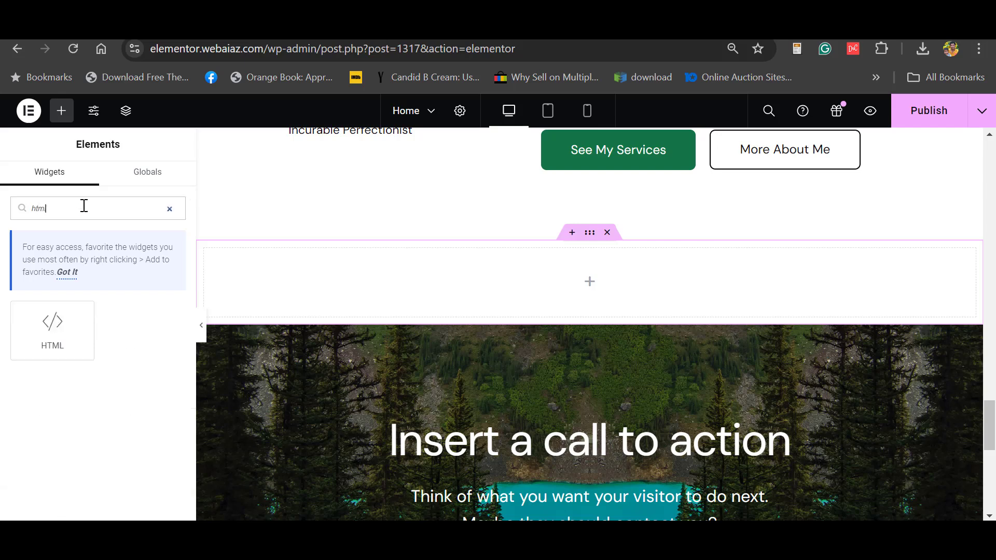
pyautogui.moveTo(53, 330)
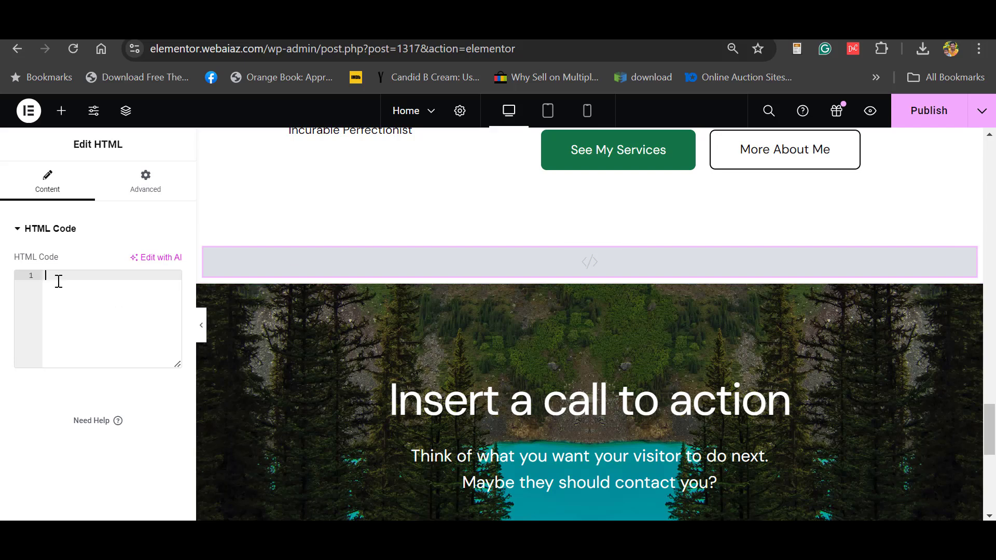
pyautogui.write('[3d-flip-book id="4349" ][/3d-flip-book]')
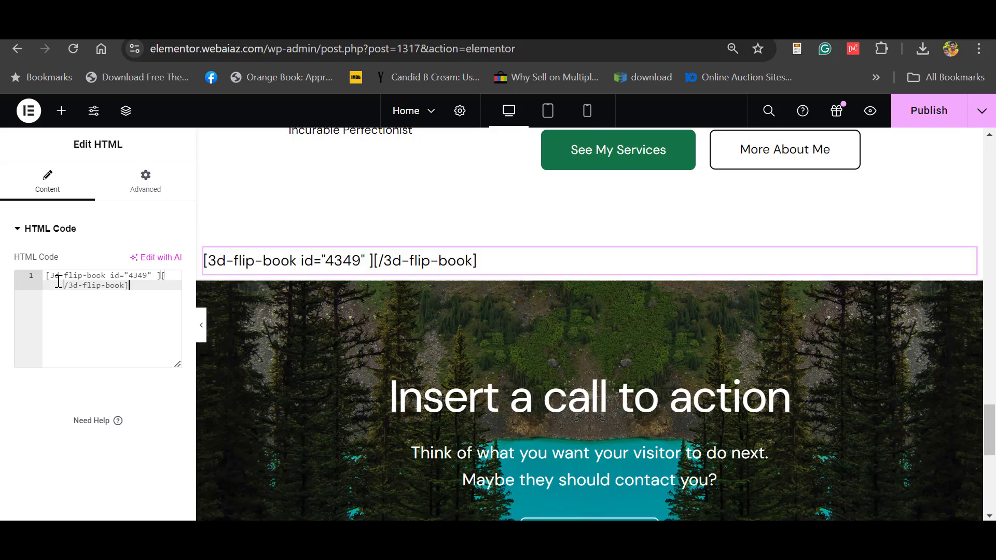
pyautogui.moveTo(515, 188)
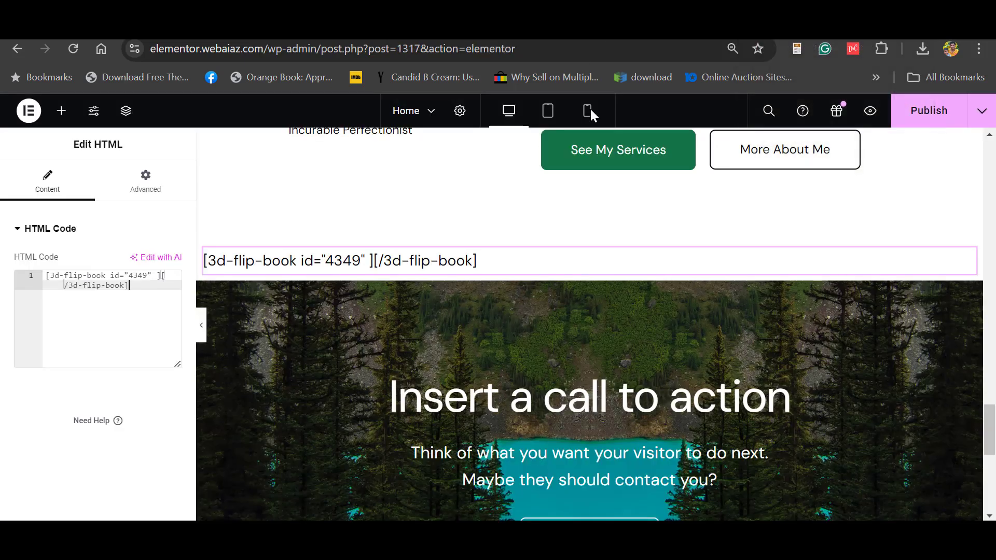
pyautogui.scroll(3)
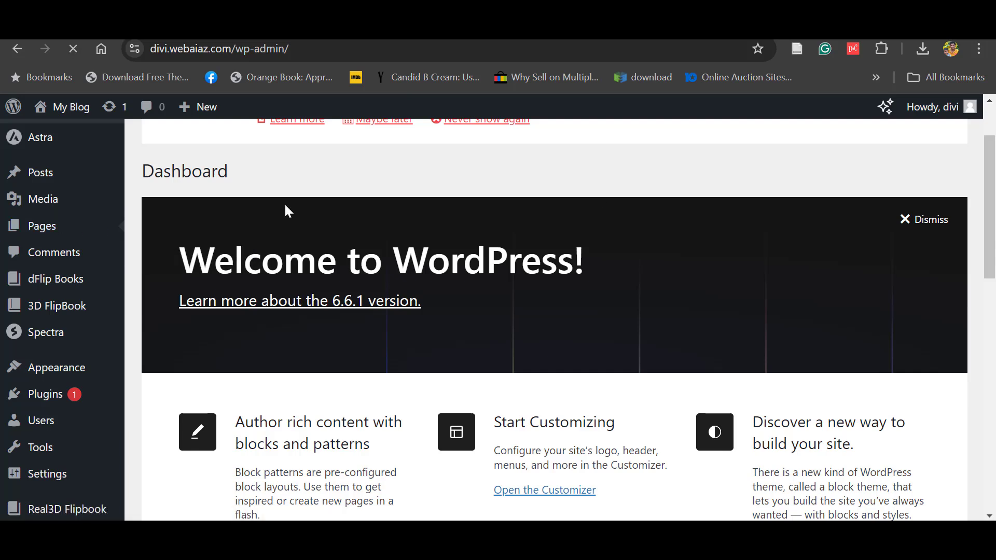
# Step: From Pages, open the Home page for editing in the block editor
pyautogui.click(44, 225)
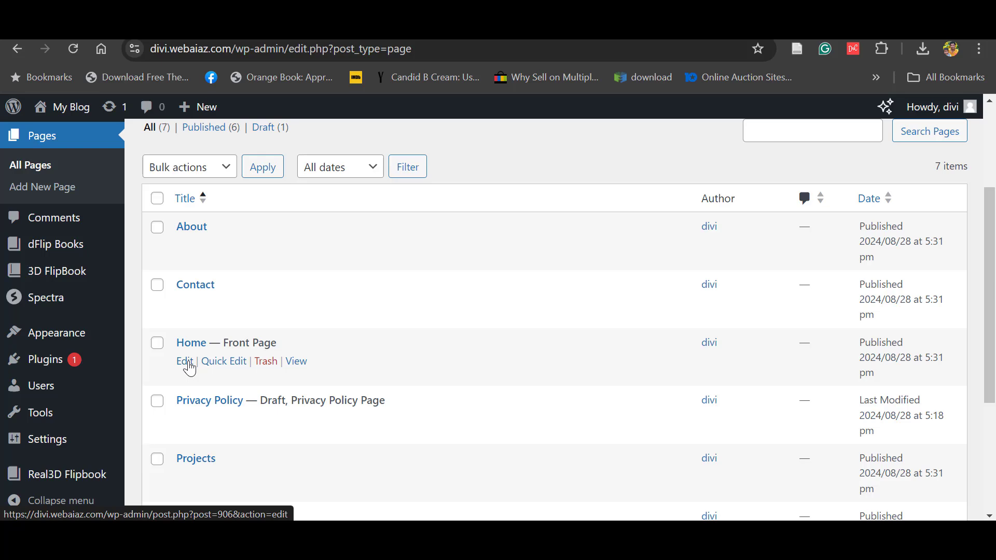
pyautogui.click(185, 361)
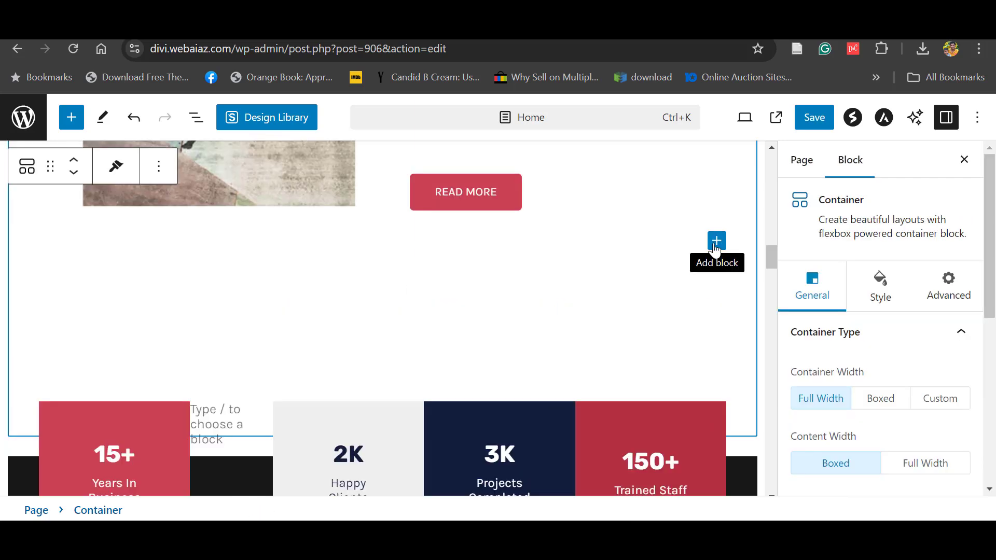
# Step: Insert a Custom HTML block with [3d-flip-book id="4349"][/3d-flip-book] and update the page
pyautogui.click(715, 241)
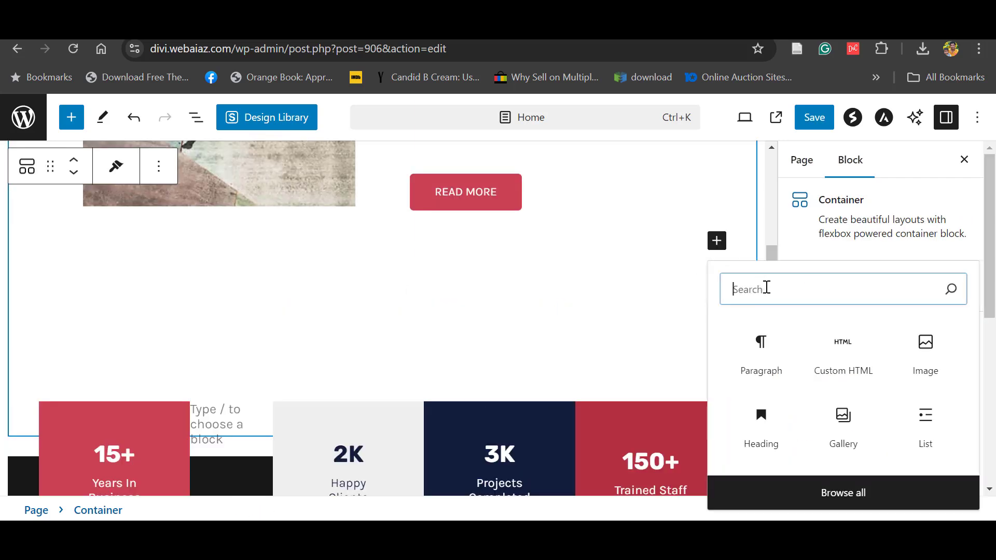
pyautogui.write('html')
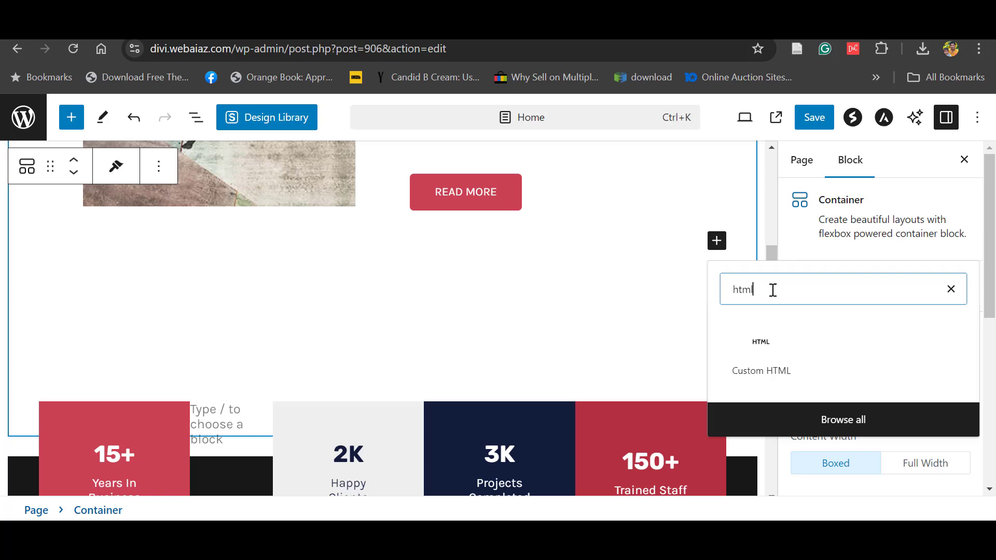
pyautogui.click(760, 370)
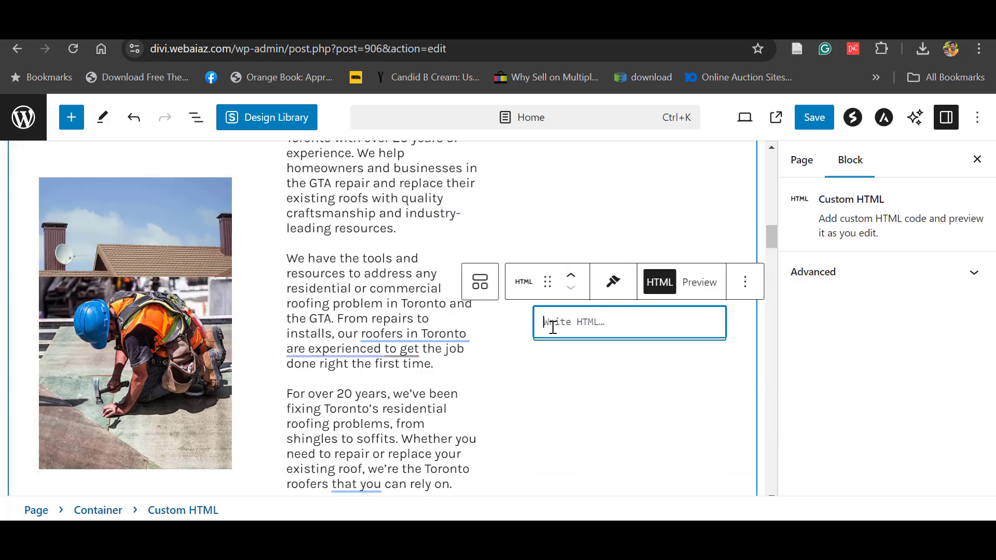
pyautogui.write('[3d-flip-book id="4349" ][/3d-flip-book]')
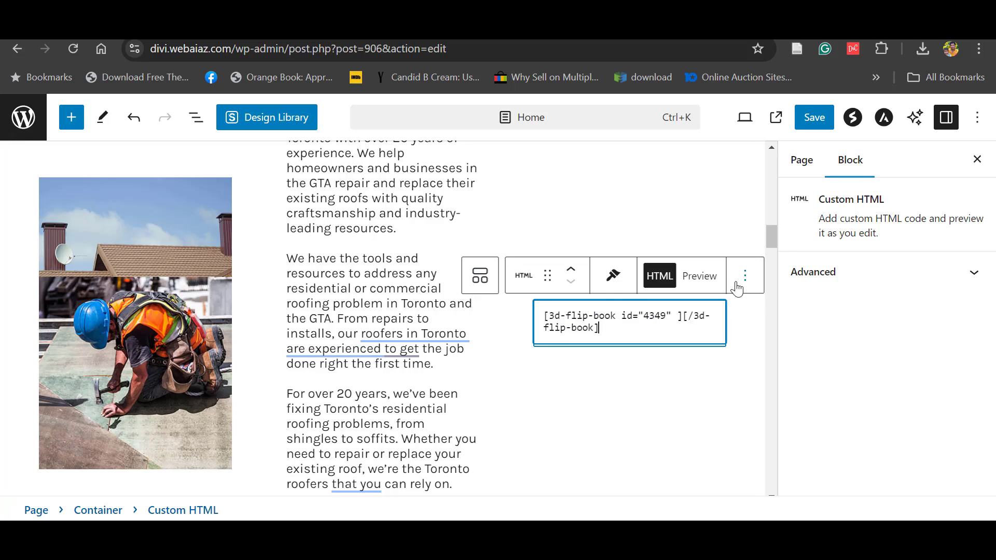
pyautogui.click(813, 117)
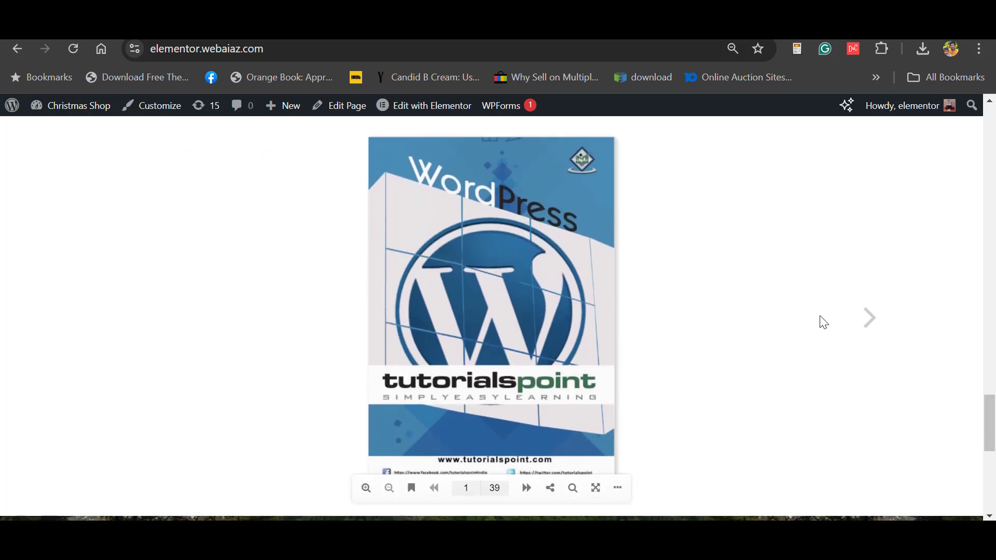
pyautogui.moveTo(870, 318)
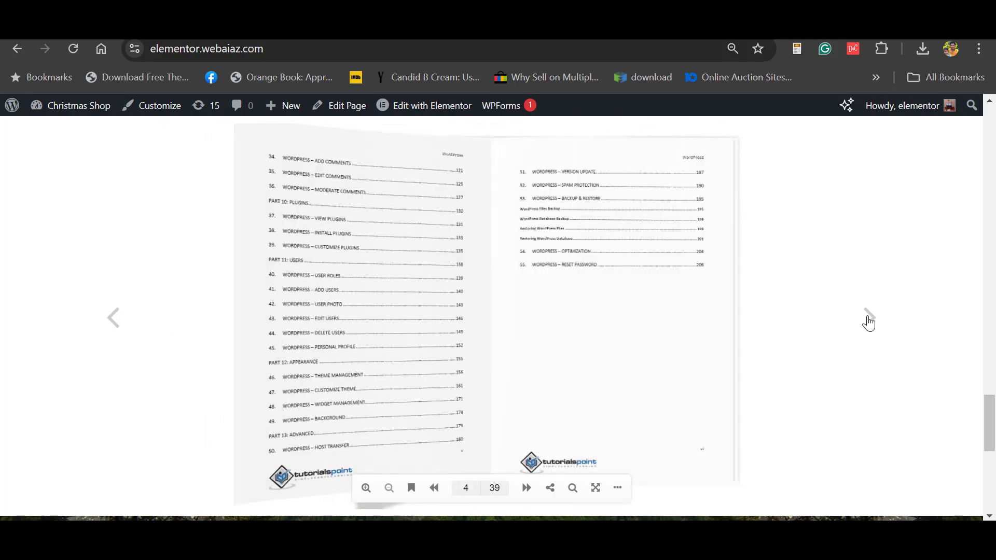
# Step: Flip the live flipbook forward to pages 15–16 and show it full screen
pyautogui.click(525, 488)
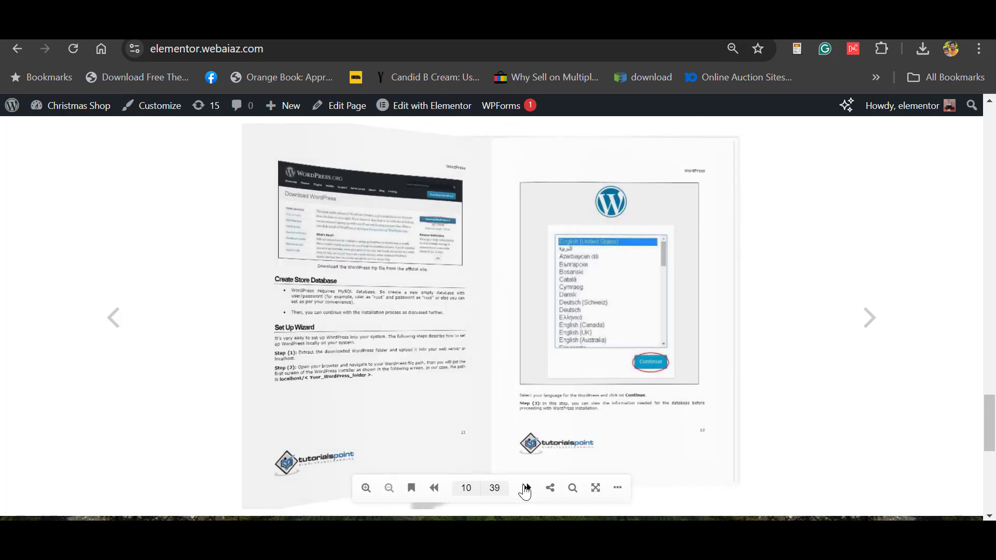
pyautogui.click(524, 488)
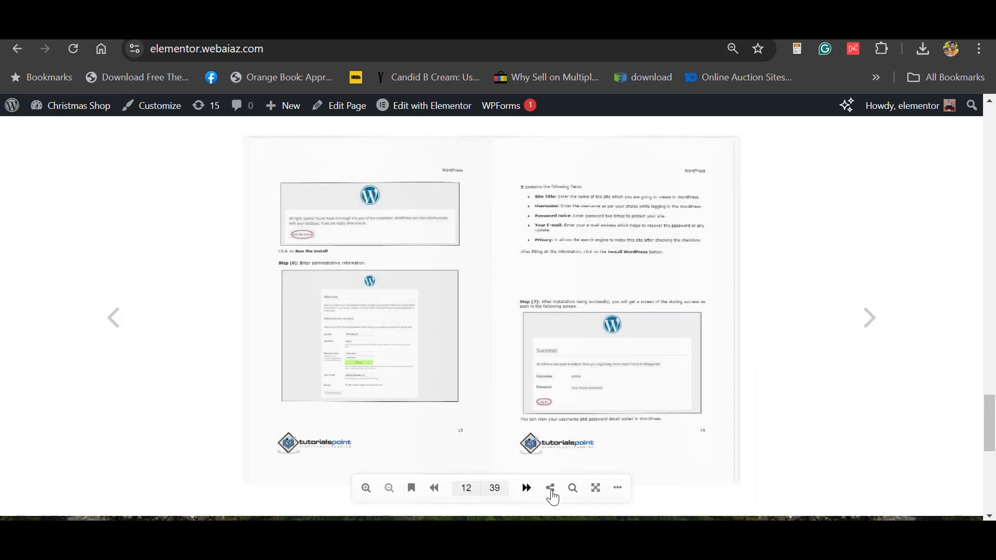
pyautogui.click(595, 488)
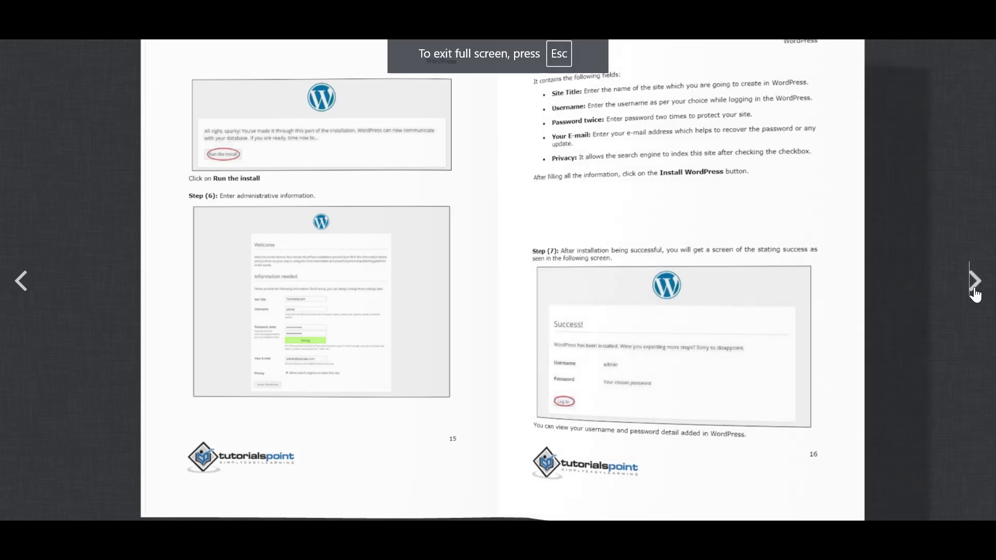
# Step: Exit full screen and show the flipbook's print, download and sound options
pyautogui.press('Escape')
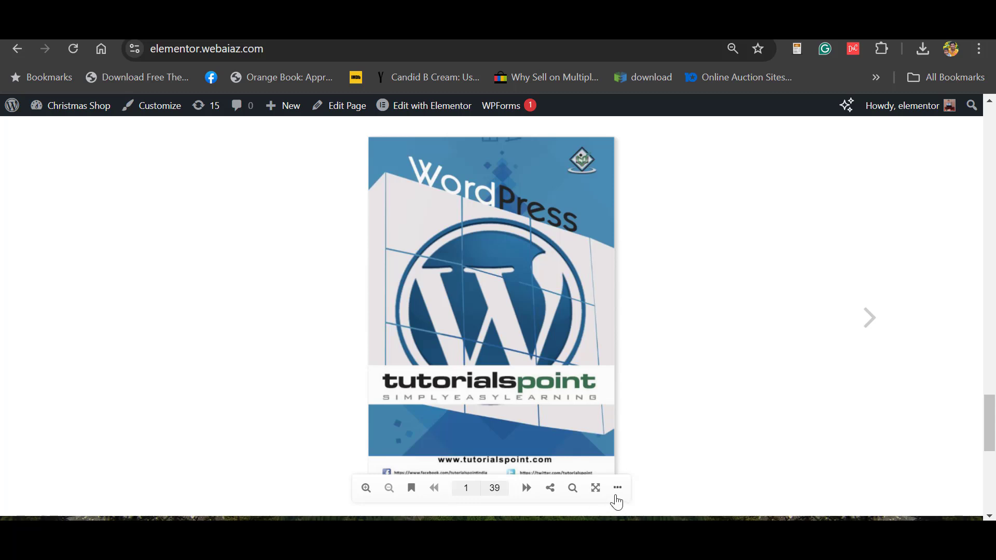
pyautogui.click(615, 487)
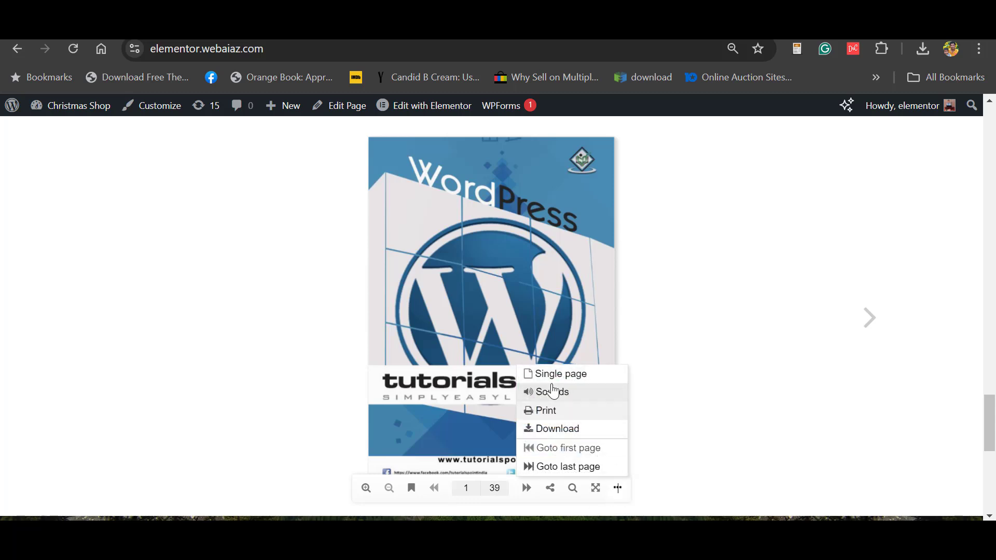
pyautogui.moveTo(769, 414)
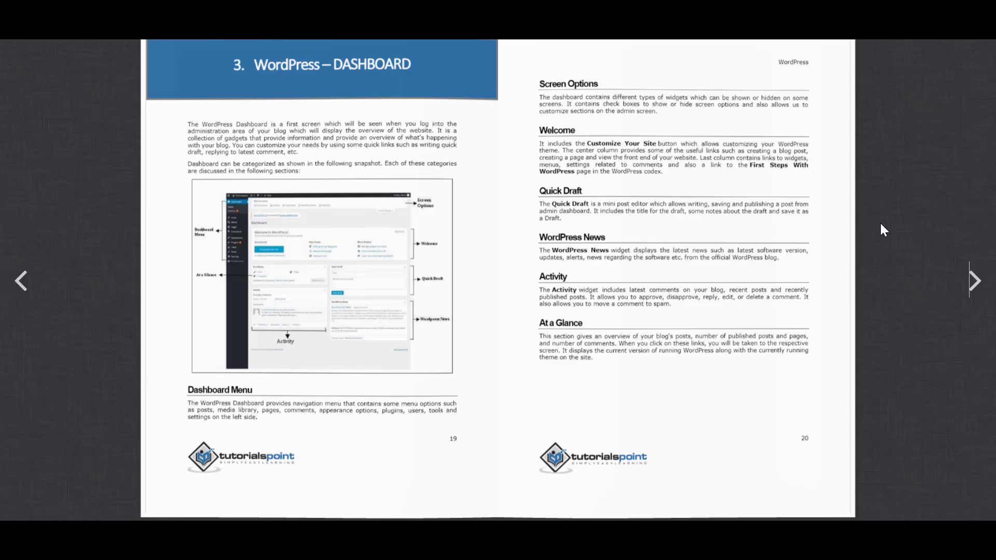
pyautogui.moveTo(757, 220)
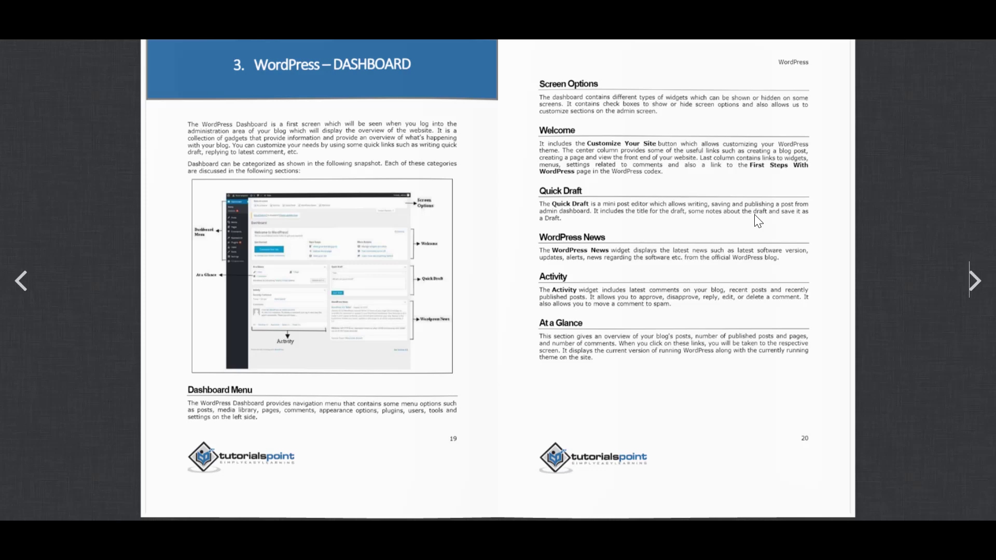